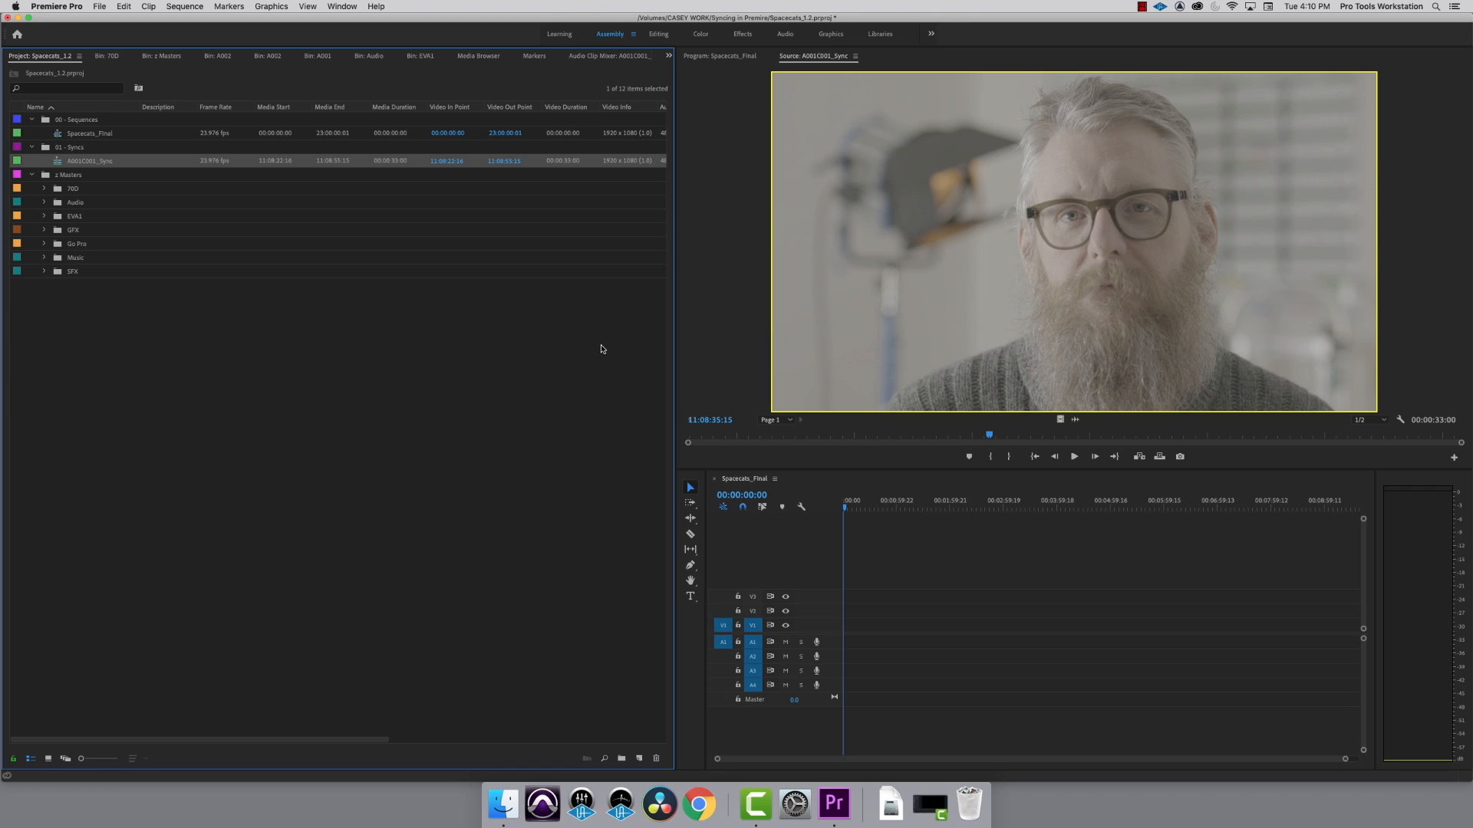
mouse_move(562, 347)
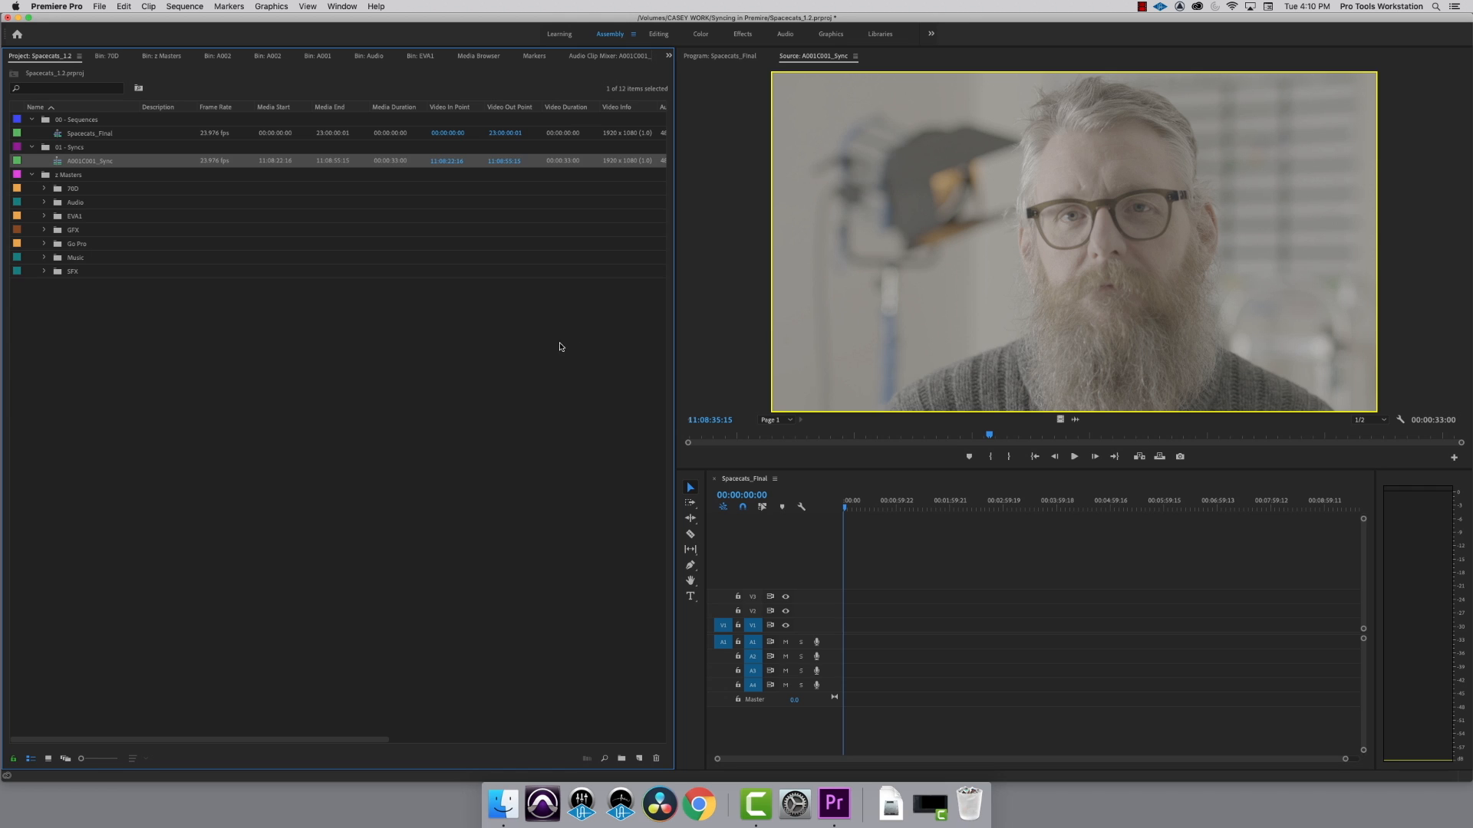
mouse_move(220, 393)
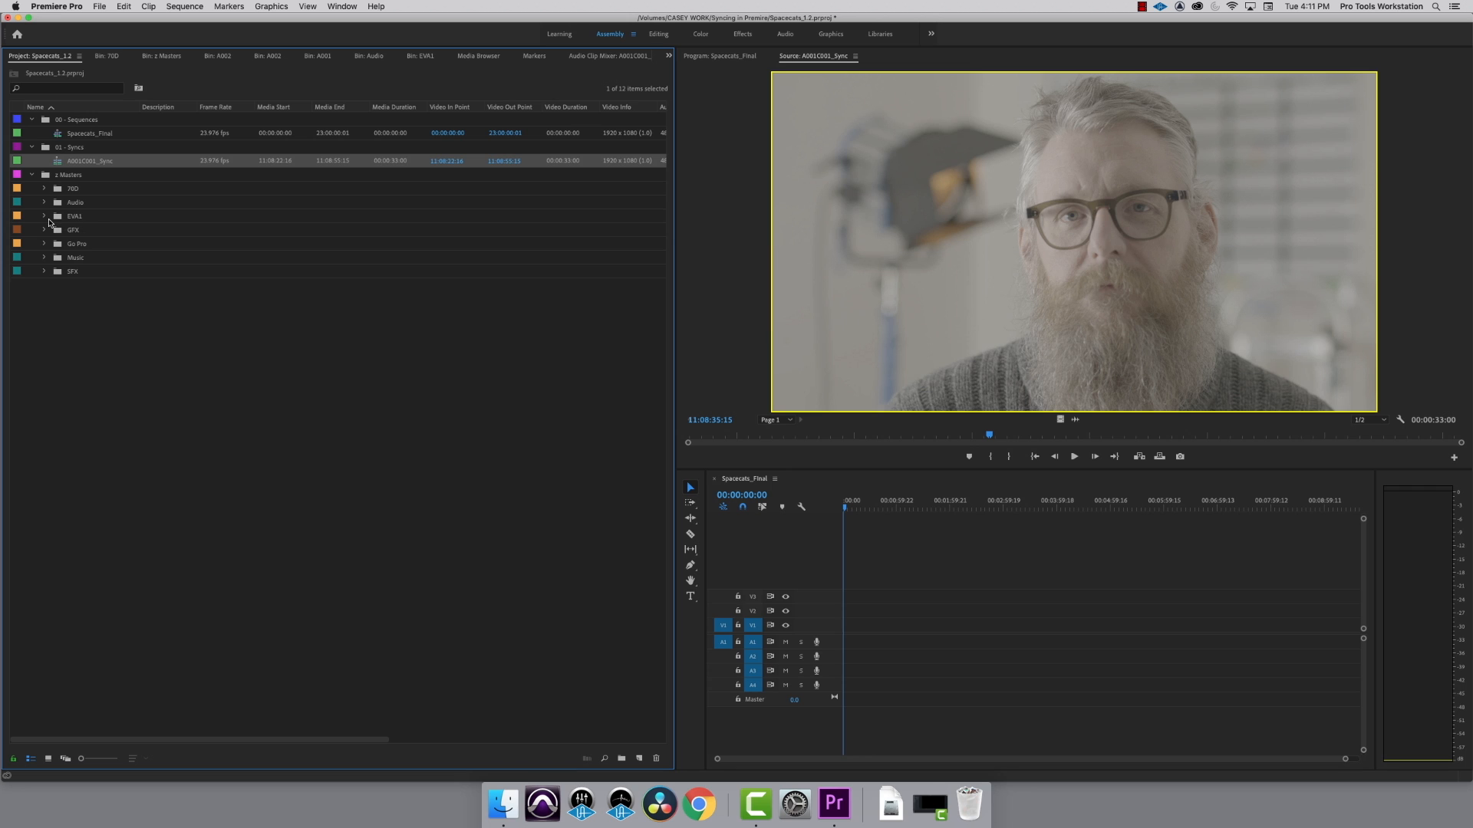
Load slate take A002C006 from EVA1 > A002 into the Source Monitor and cue the clapperboard slap
click(43, 215)
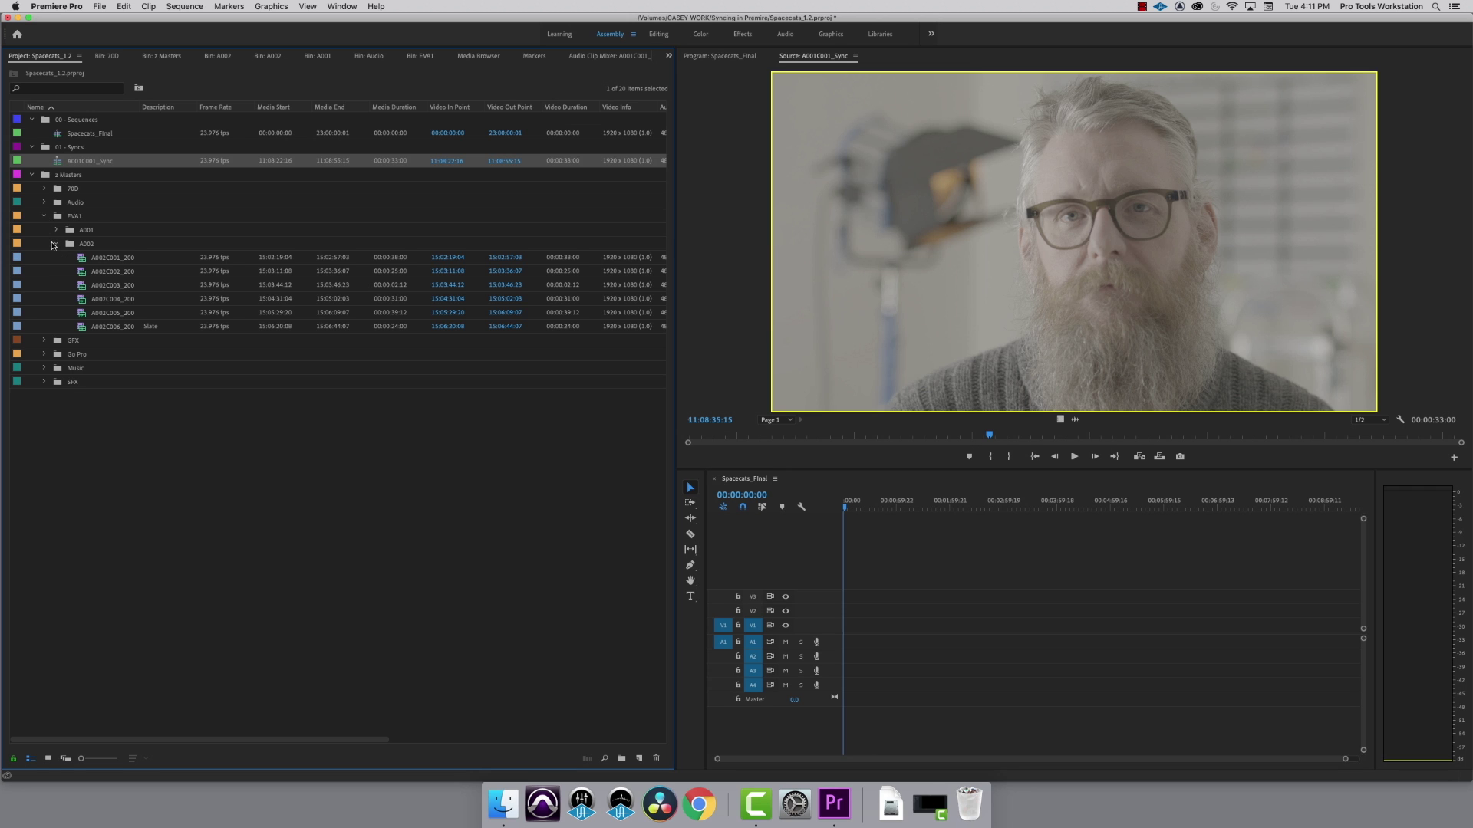
click(112, 325)
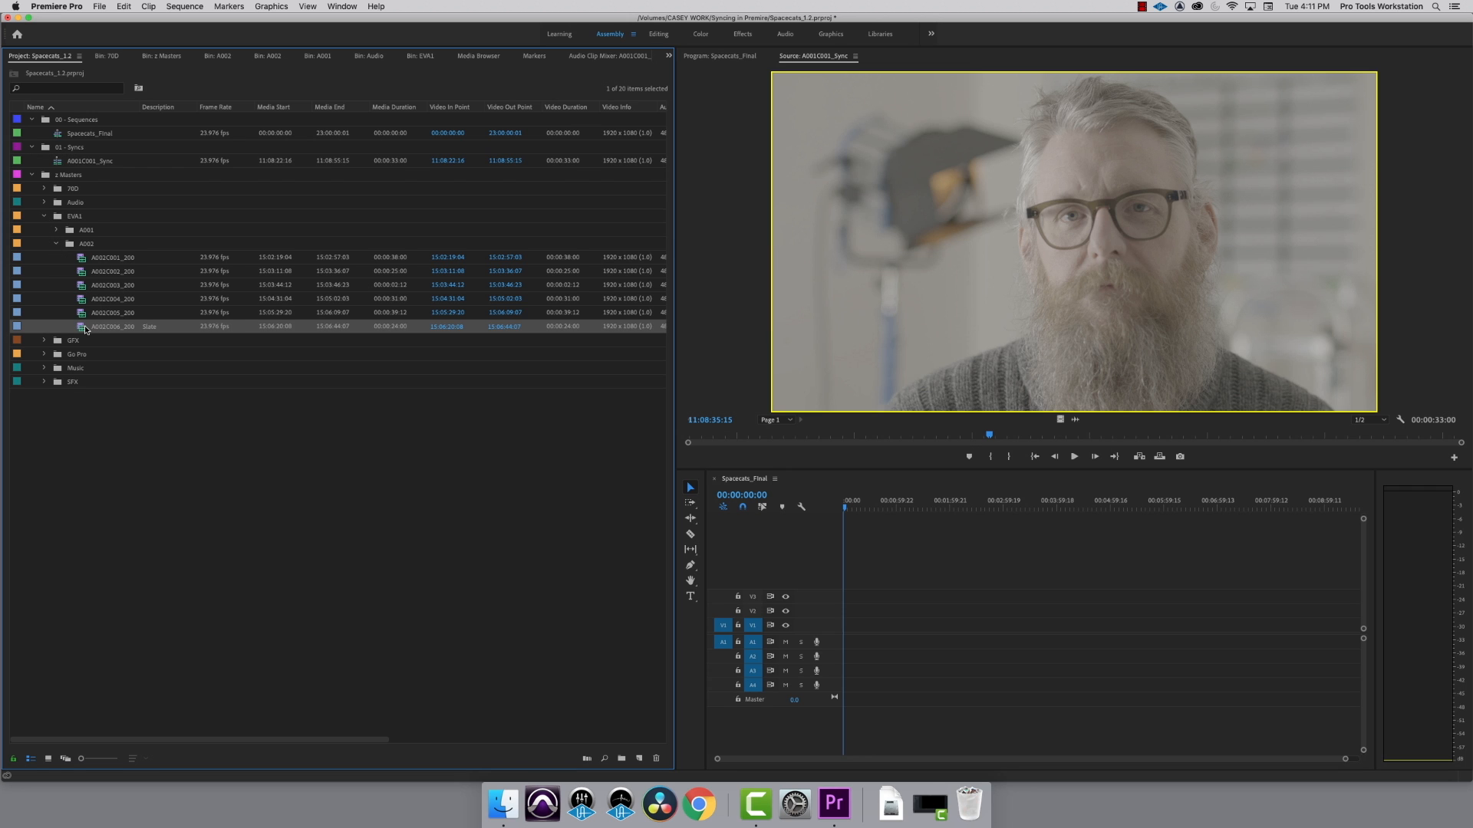
double_click(110, 325)
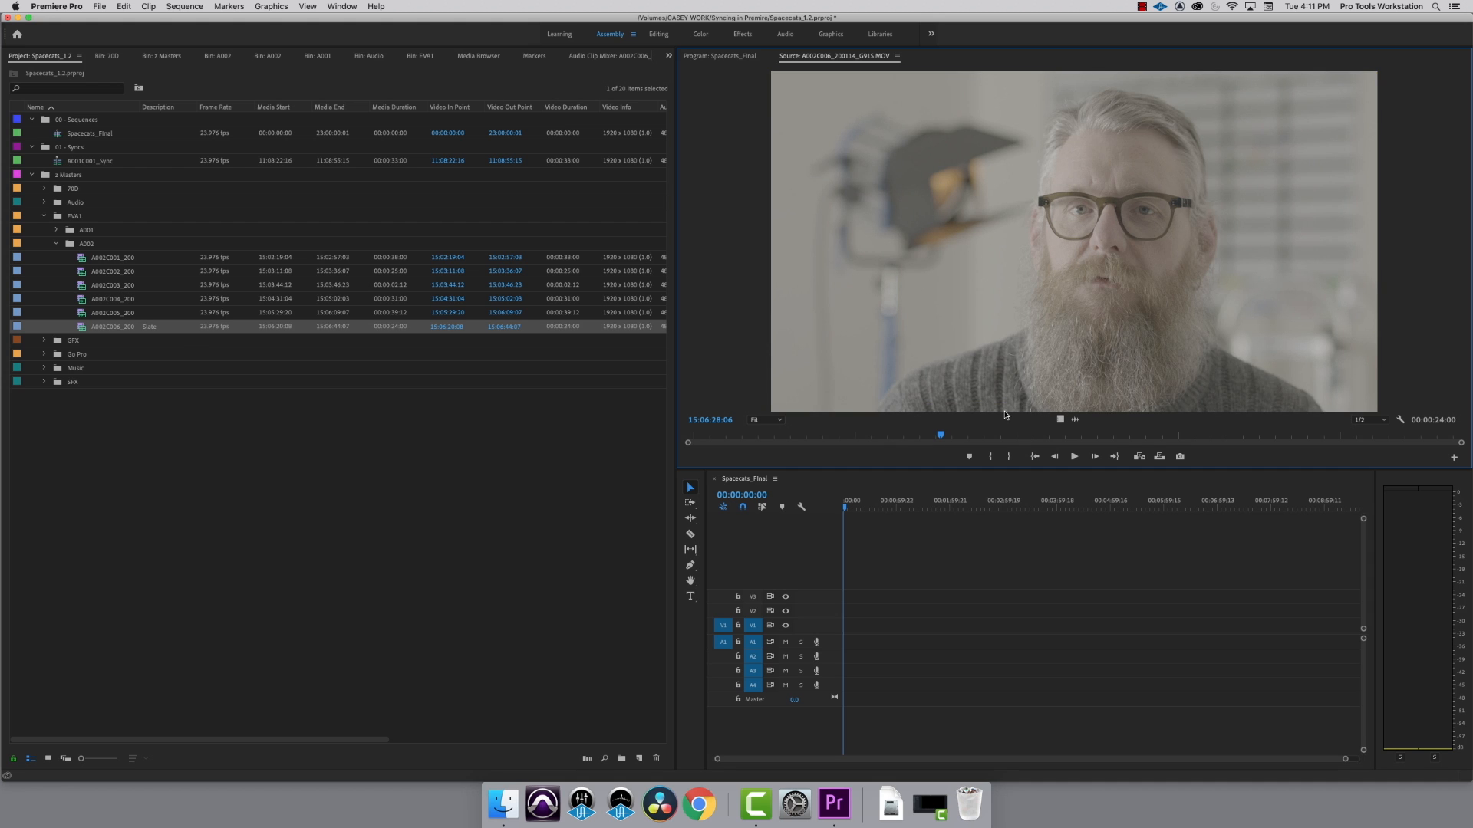
drag(939, 434, 869, 434)
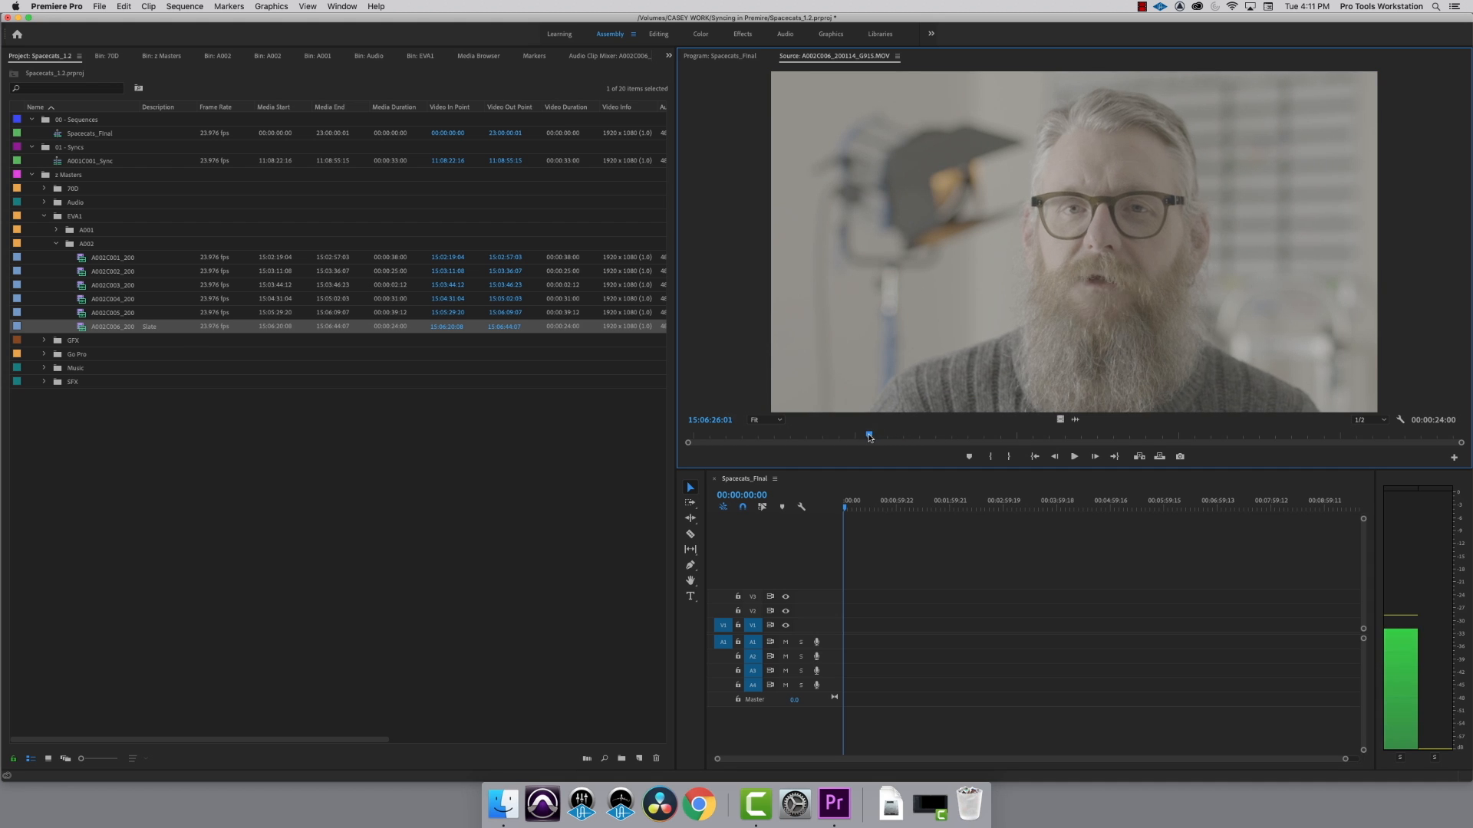
drag(867, 436, 781, 436)
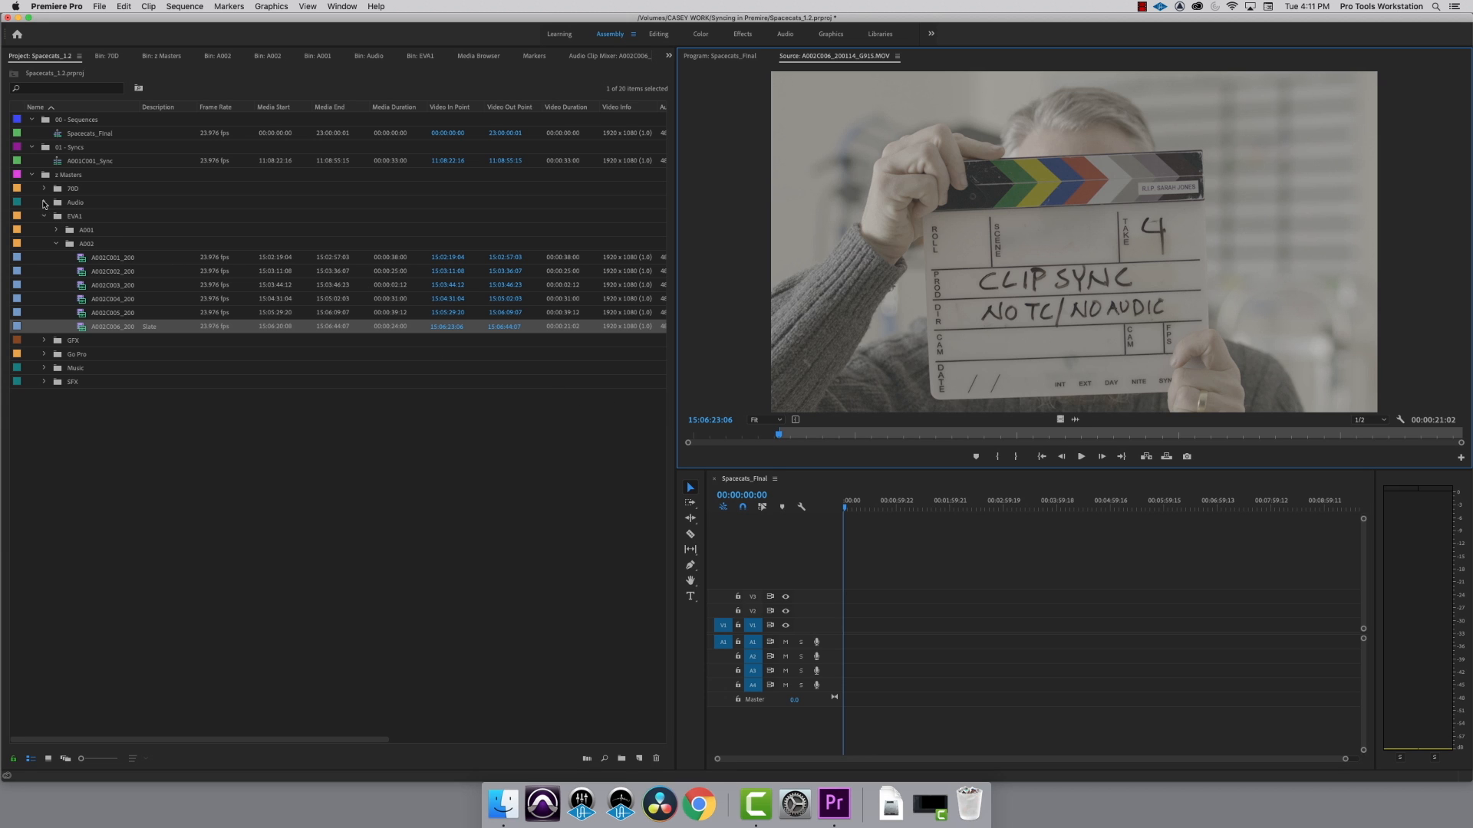
Load slate recording MIXPRE-008.WAV from Audio > A002 and cue its waveform to the clap spike
click(43, 203)
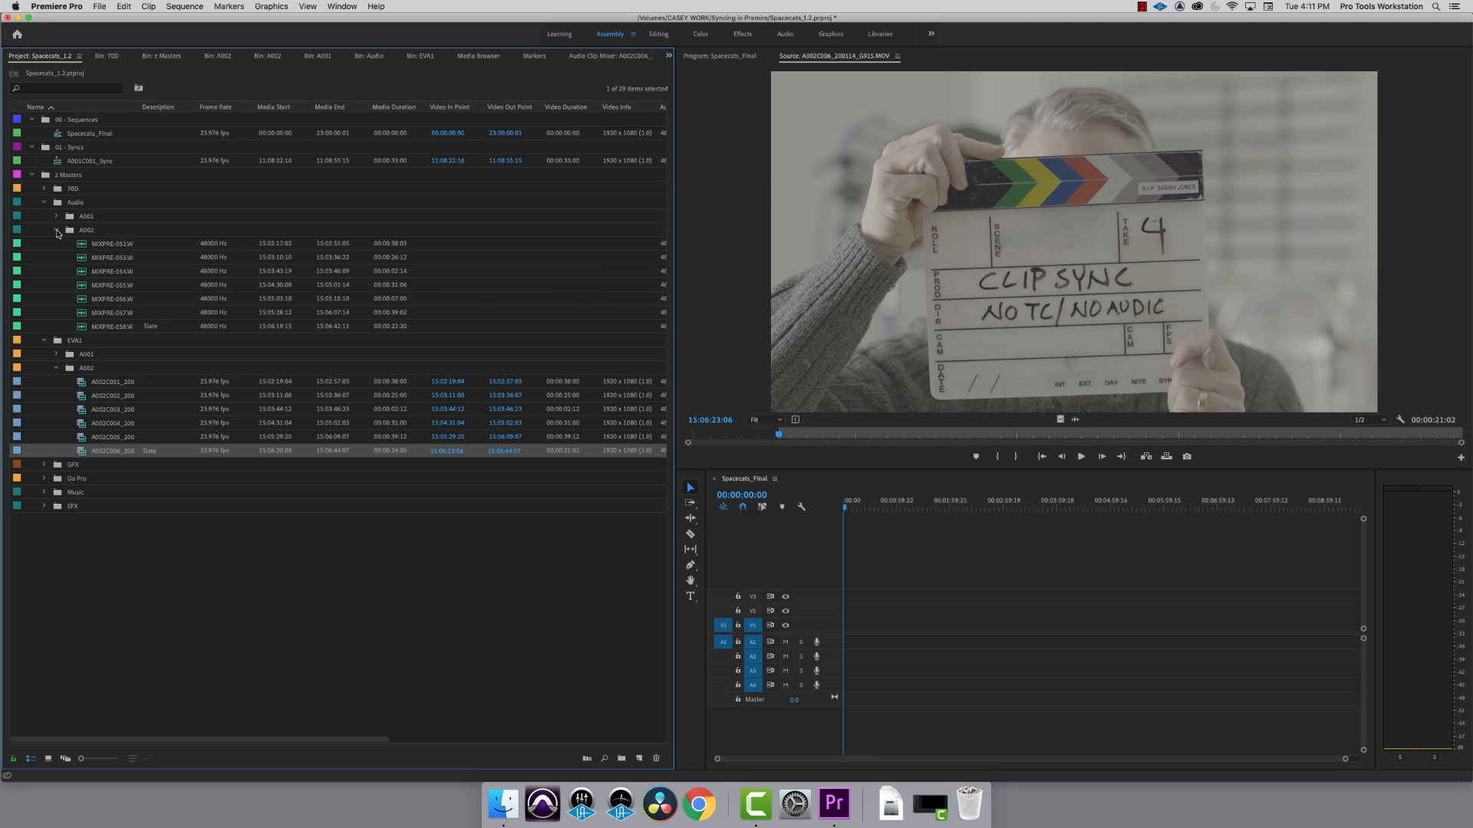
double_click(111, 326)
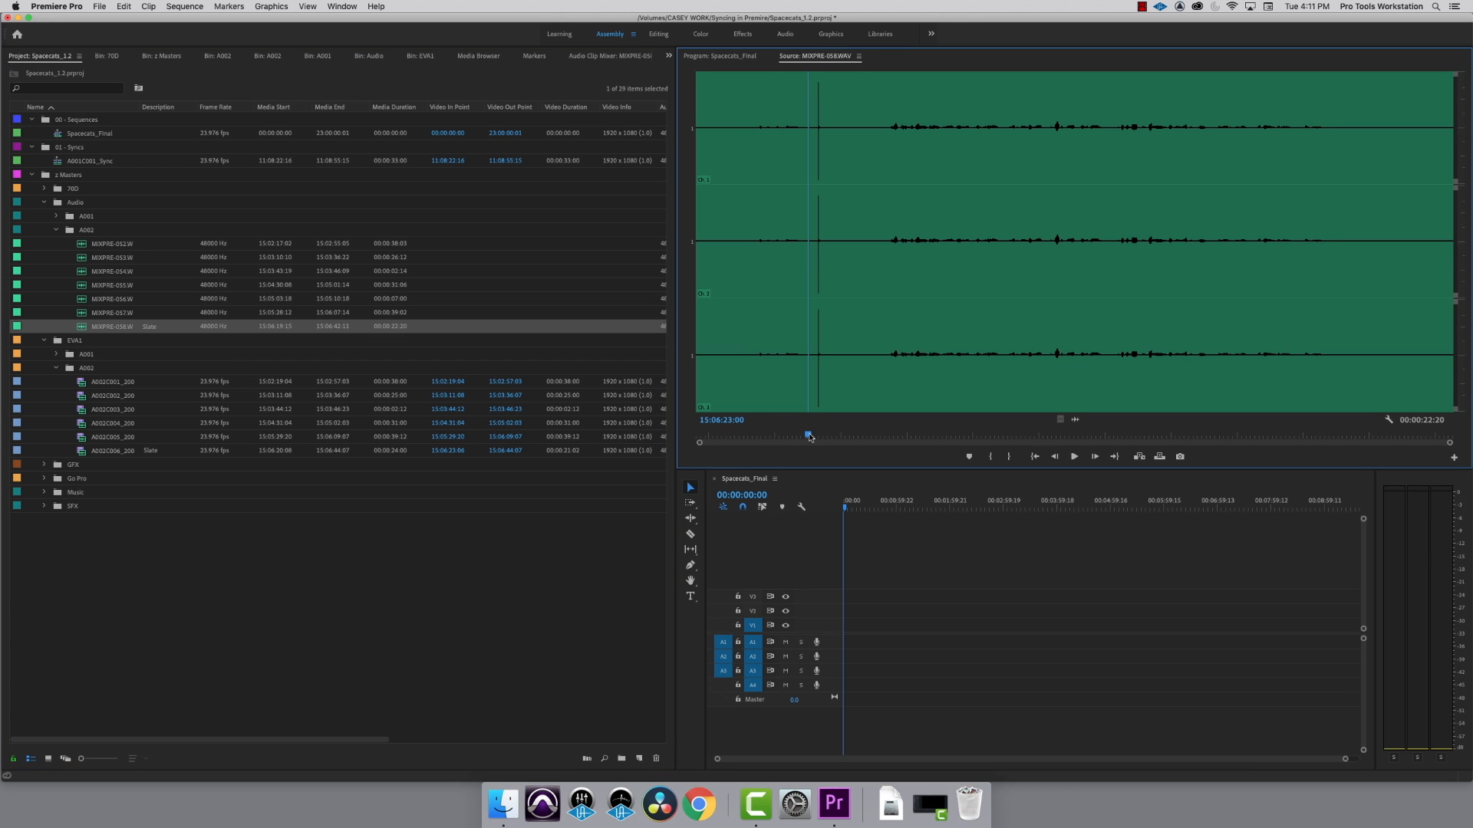
drag(810, 434, 829, 434)
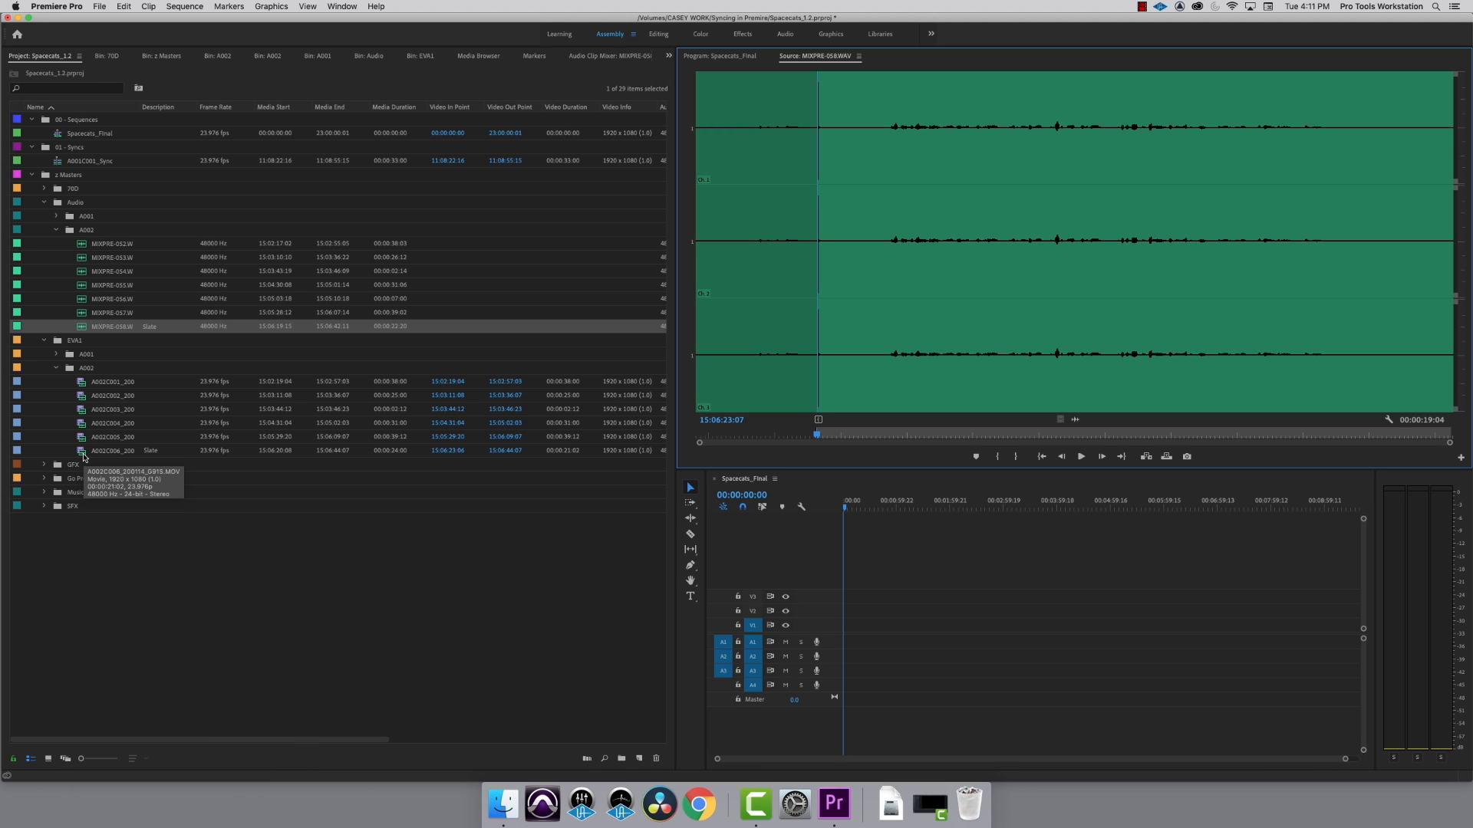
Select the slate video with the audio and start Create Multi-Camera Source Sequence
click(112, 451)
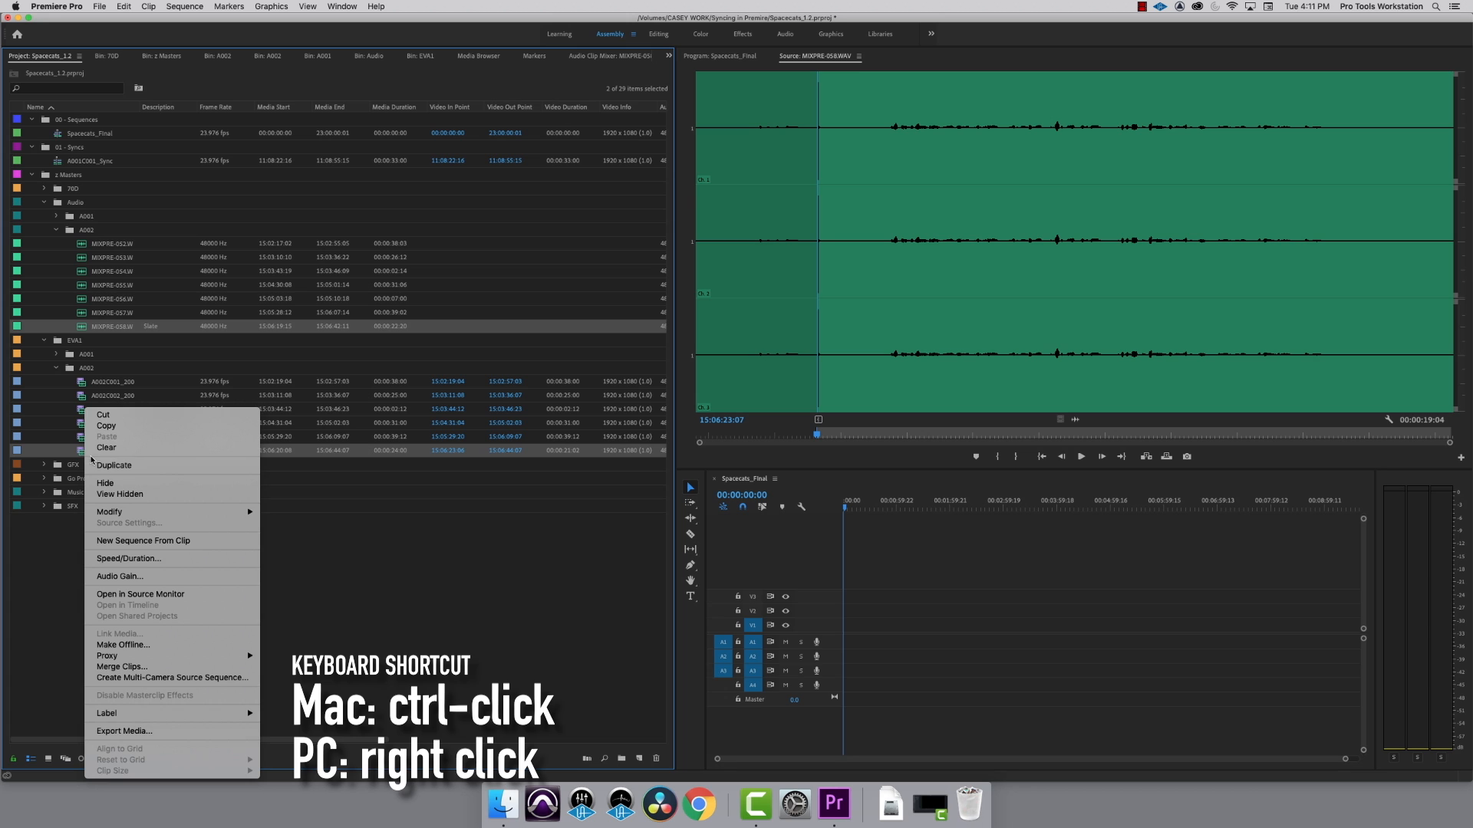
mouse_move(204, 678)
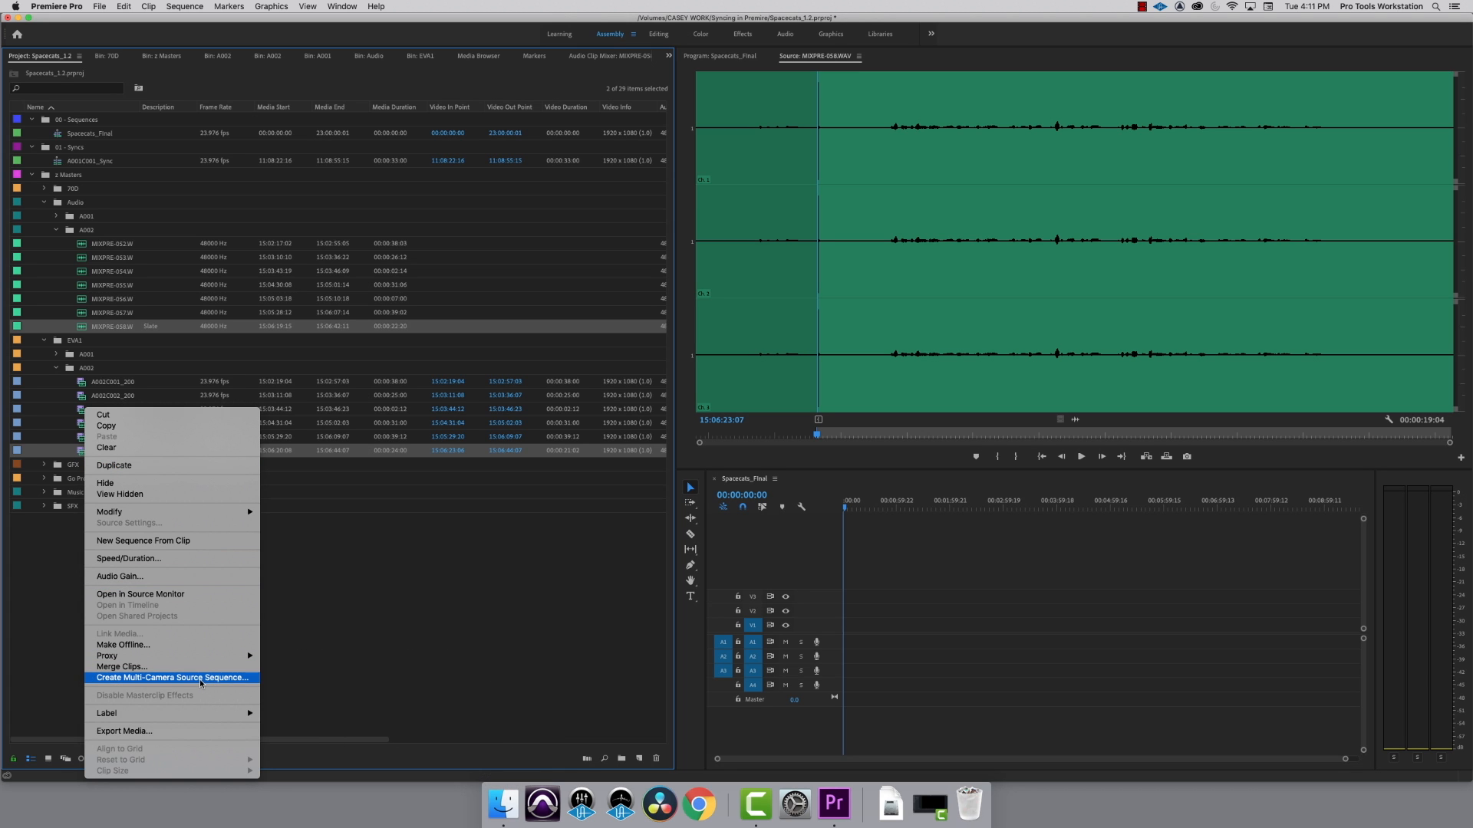
click(172, 678)
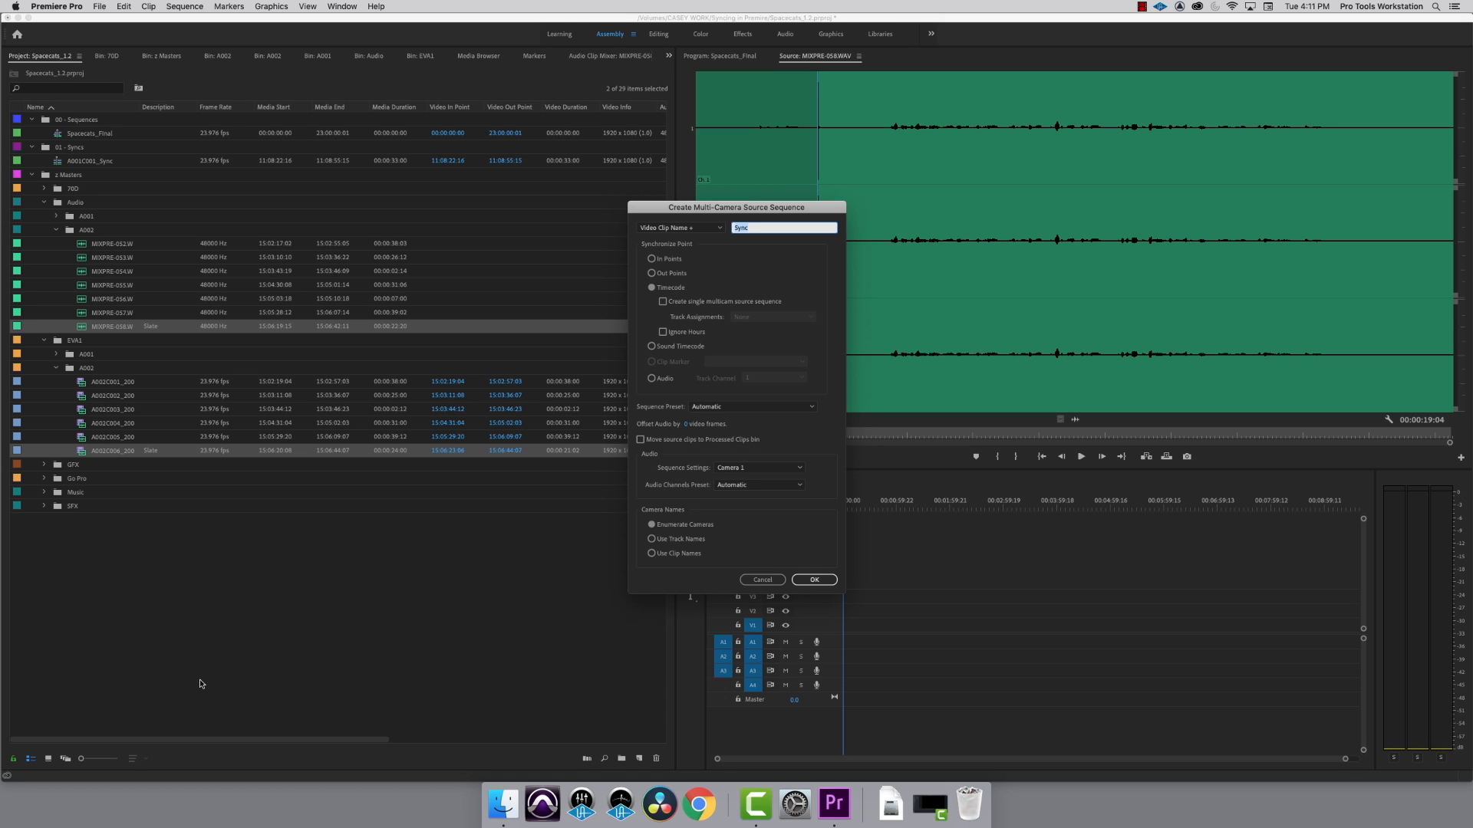
mouse_move(363, 662)
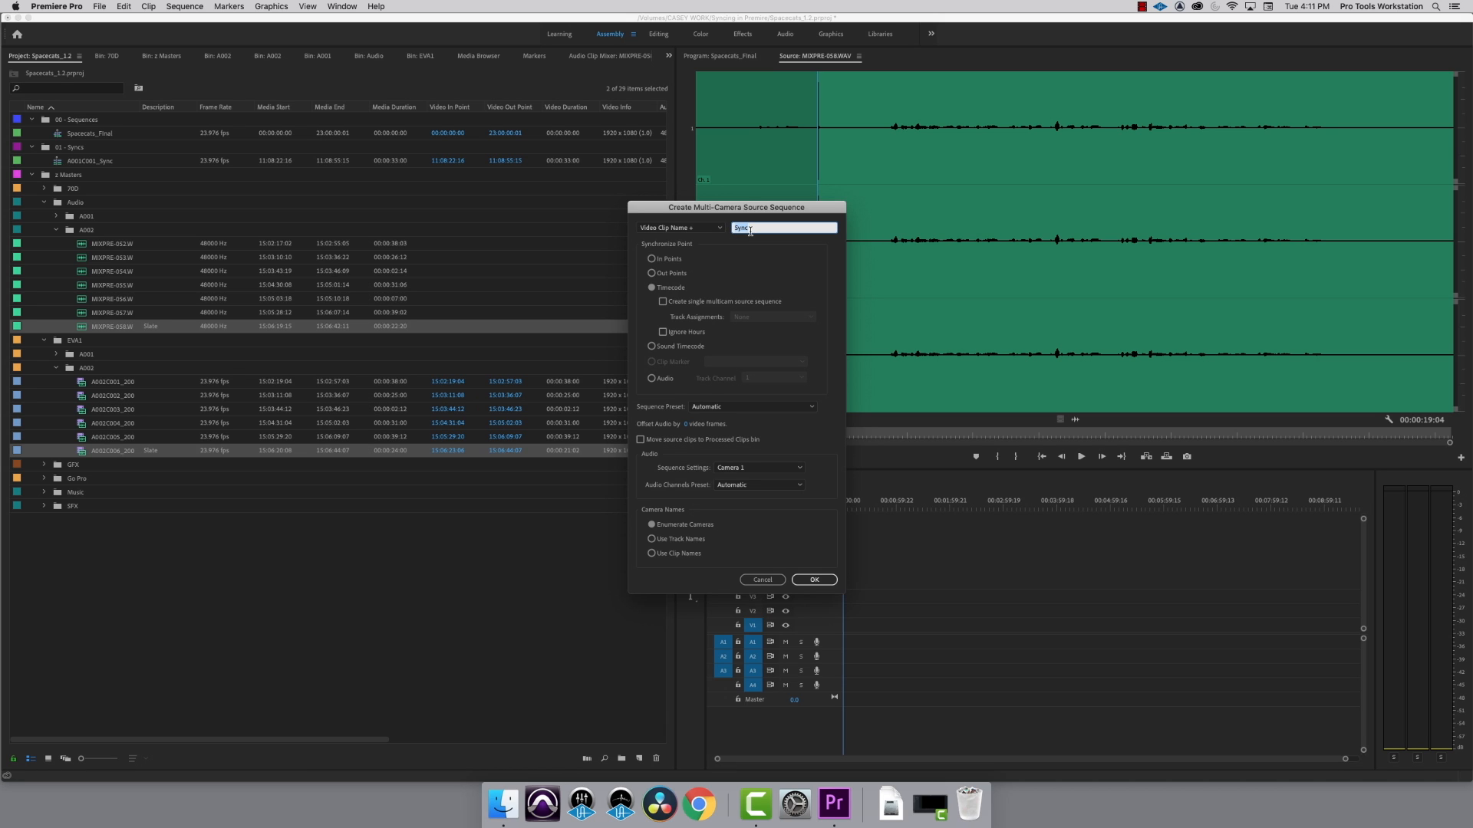
Create the sequence with suffix Sync, In Points sync and processed-clips bin left off
click(649, 257)
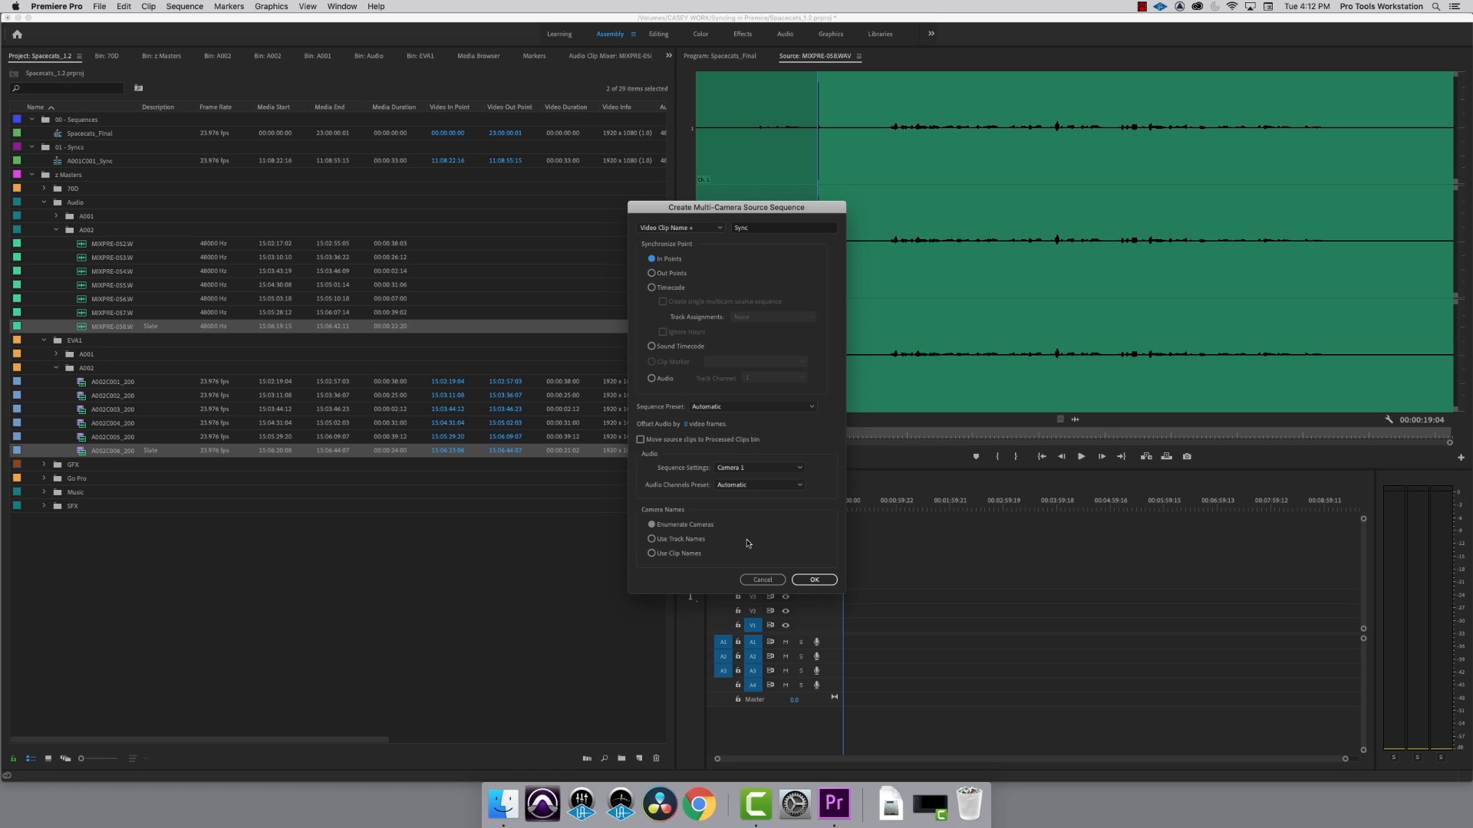
mouse_move(657, 462)
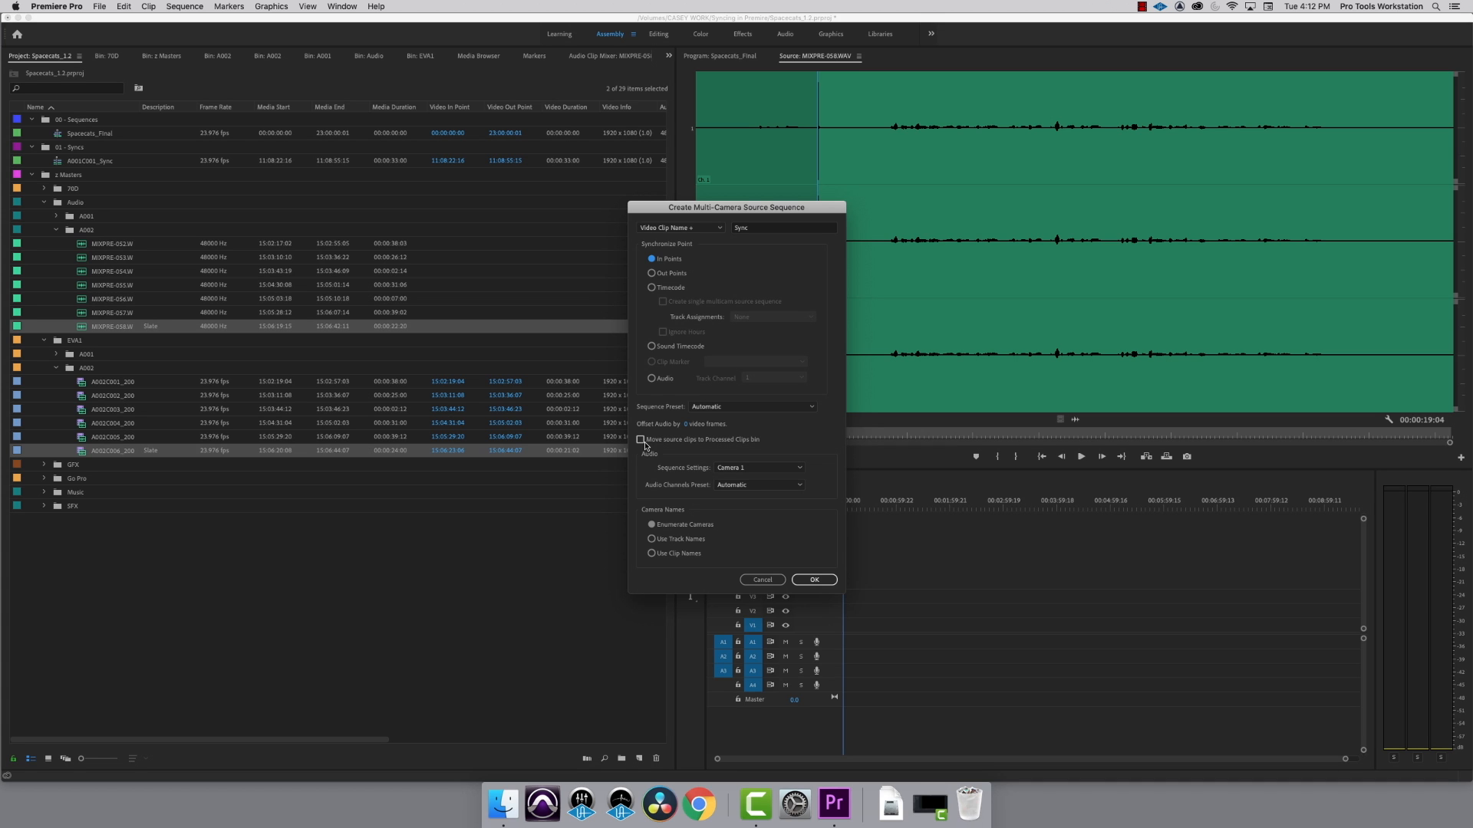
click(641, 438)
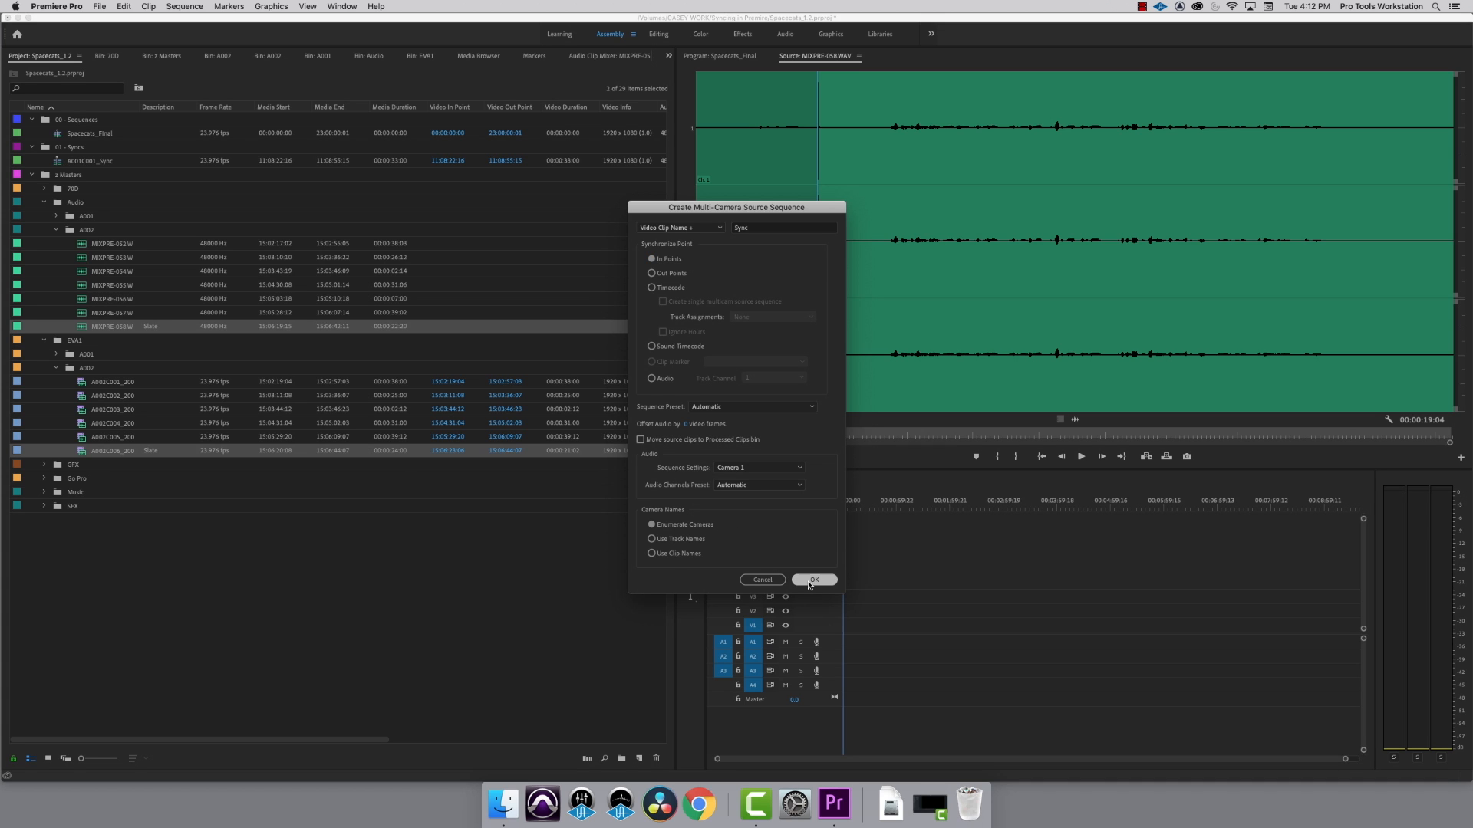
click(813, 580)
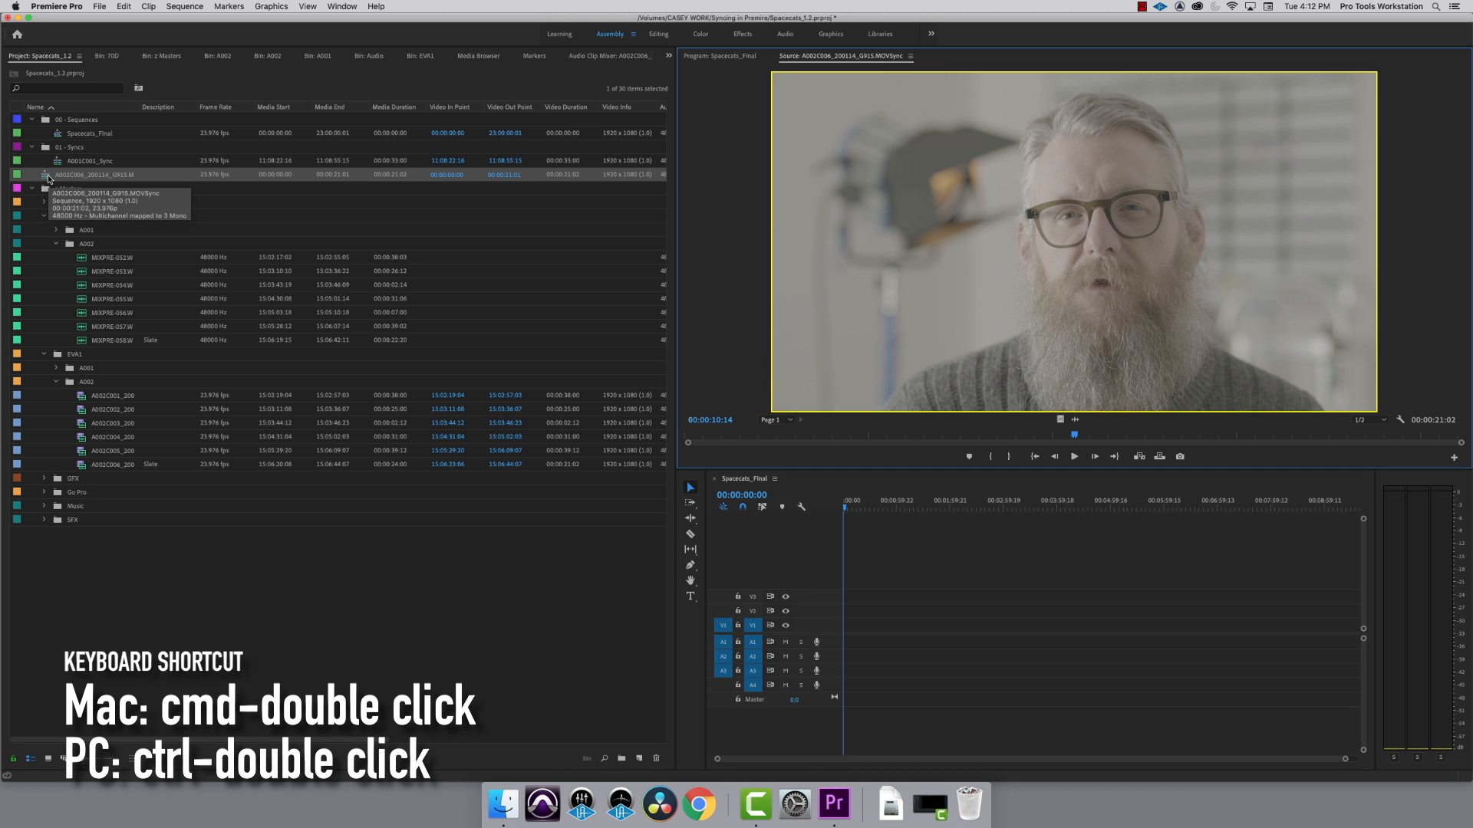
Reveal the A002C006…MOVSync sequence's video and stacked audio tracks in the timeline
double_click(75, 178)
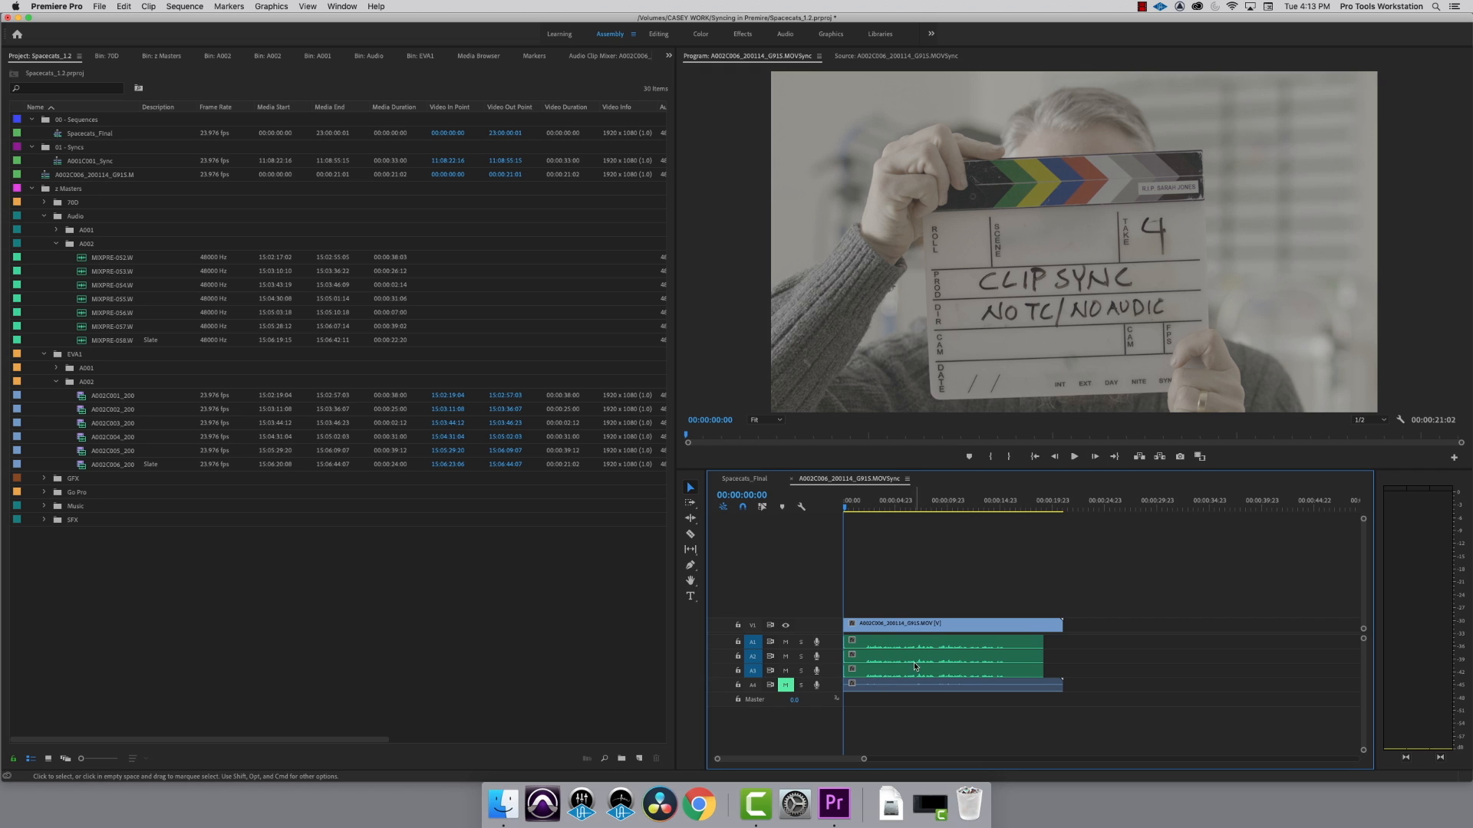
mouse_move(861, 681)
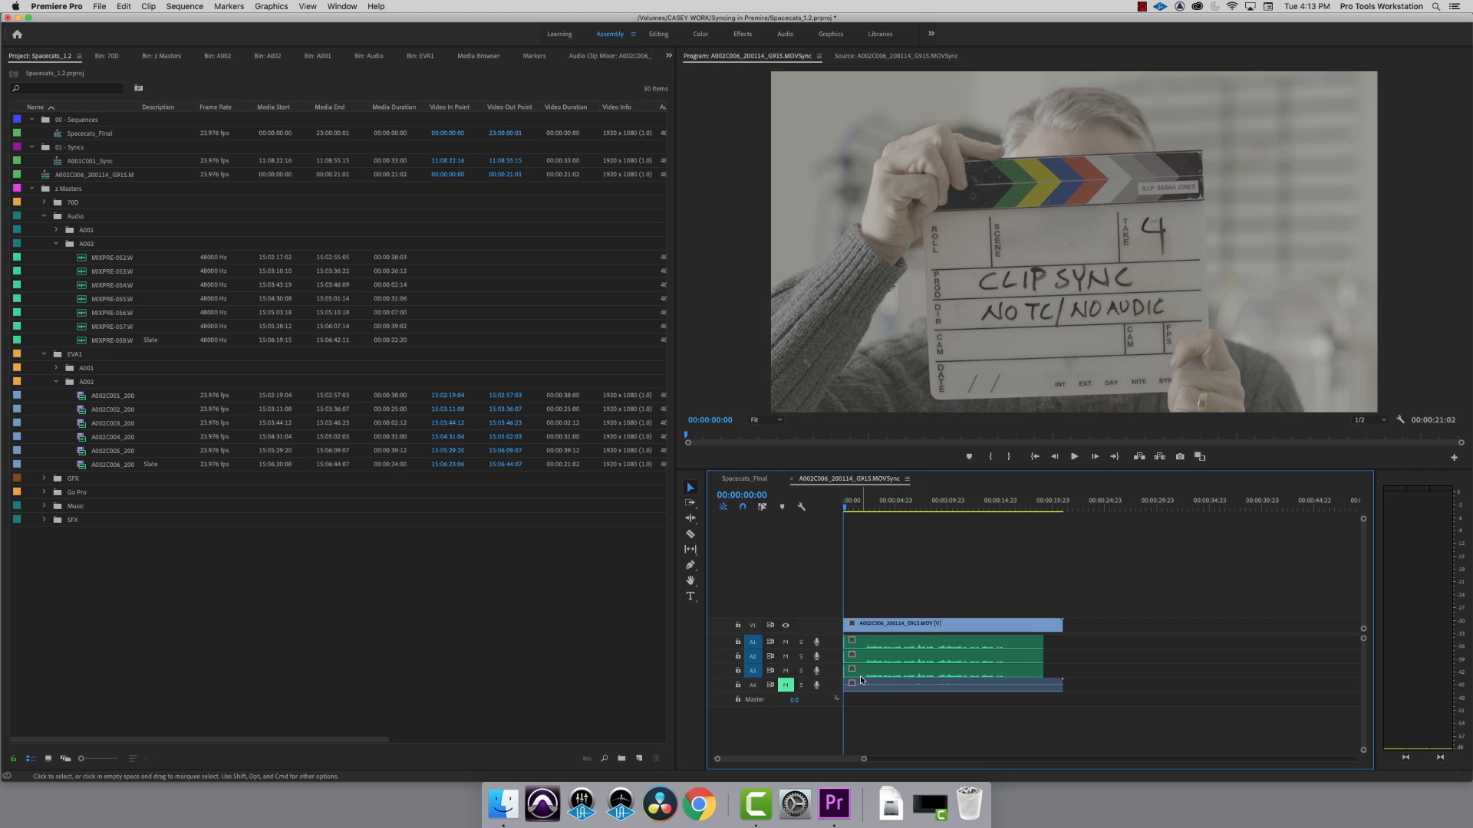
mouse_move(862, 651)
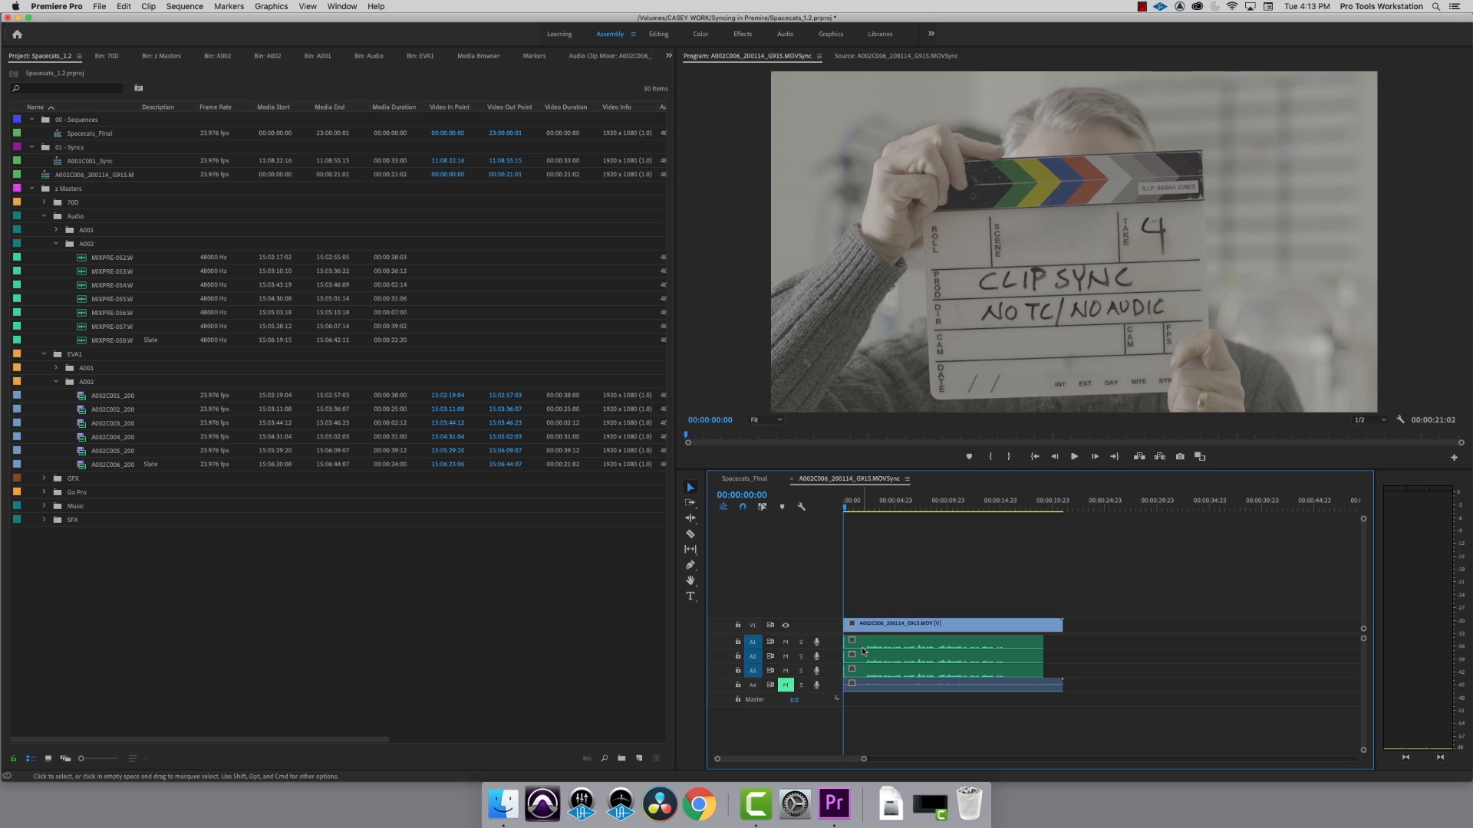
mouse_move(862, 644)
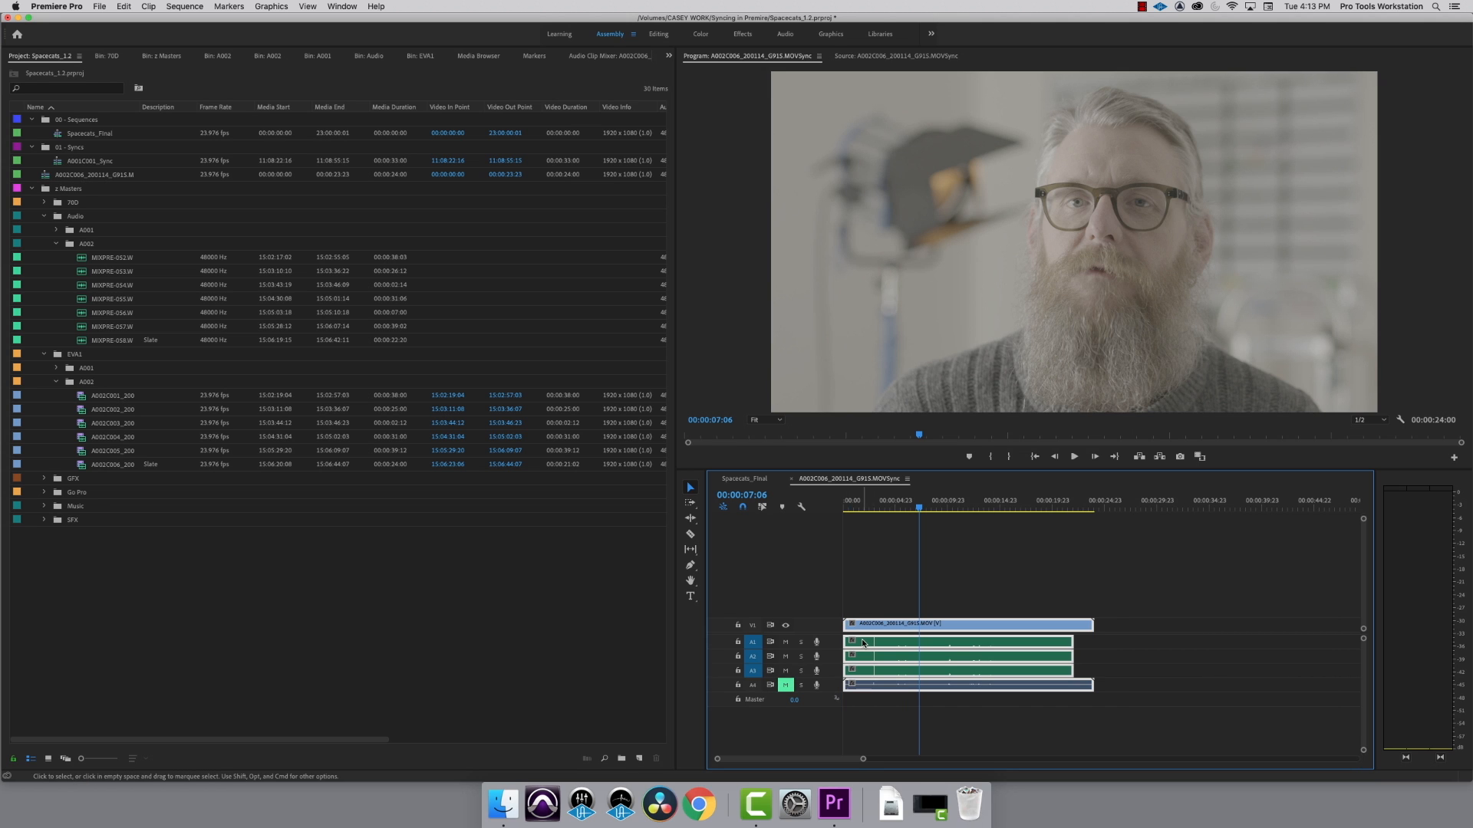
mouse_move(865, 675)
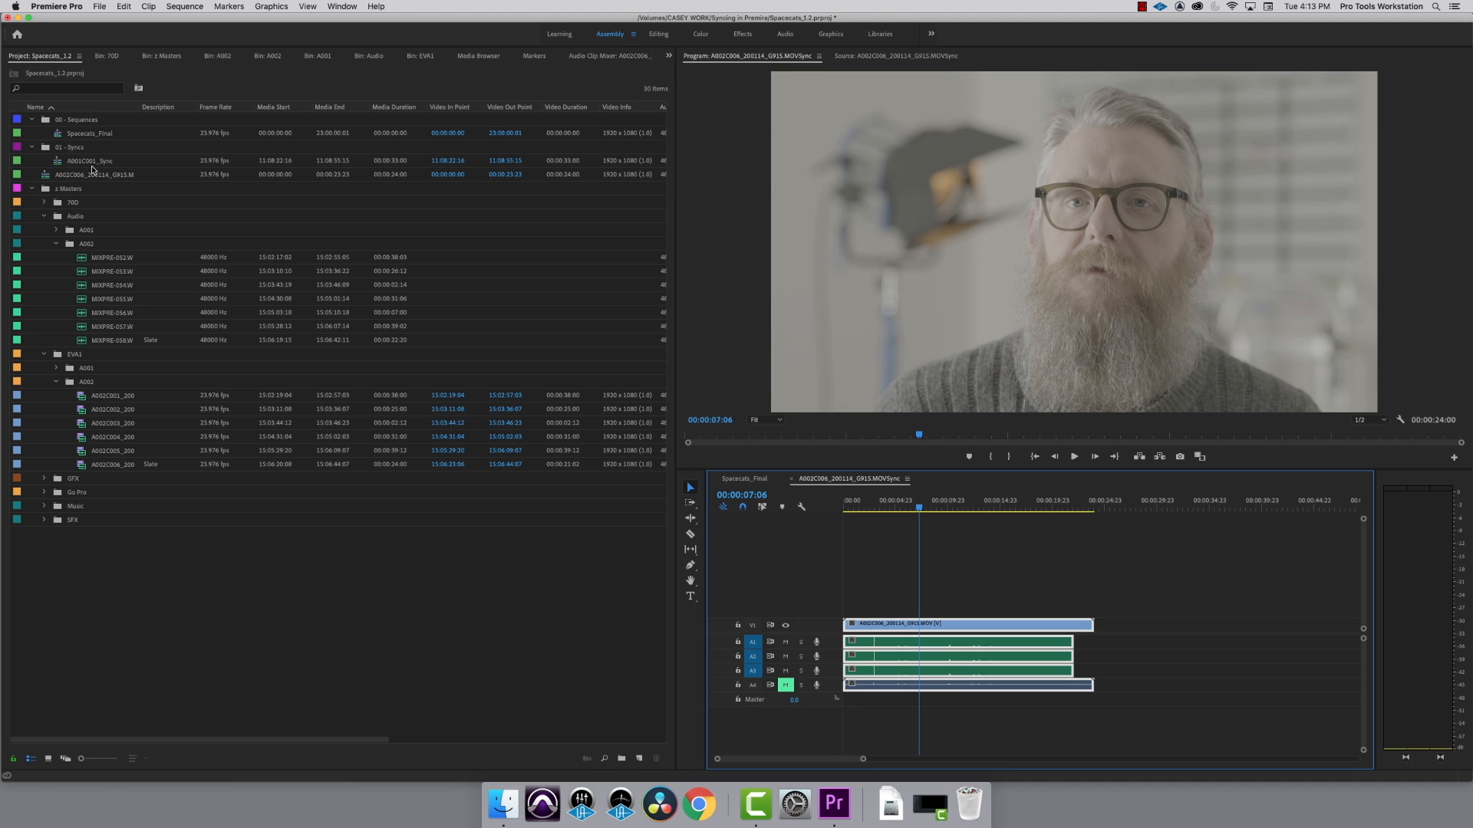
Via Modify > Audio Channels, give the Sync sequence one audio clip mapped to source channel 3
click(76, 173)
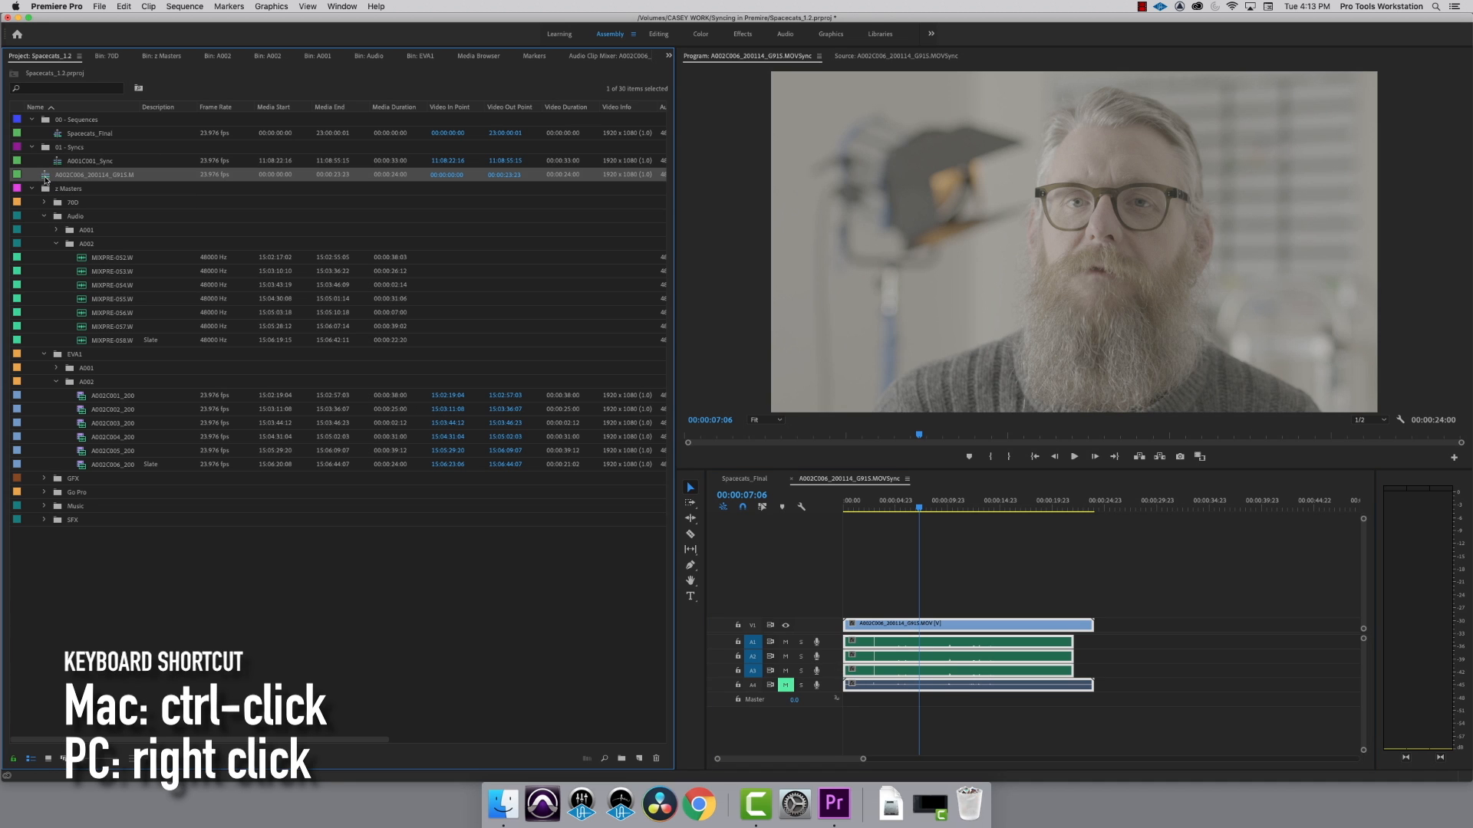
right_click(77, 174)
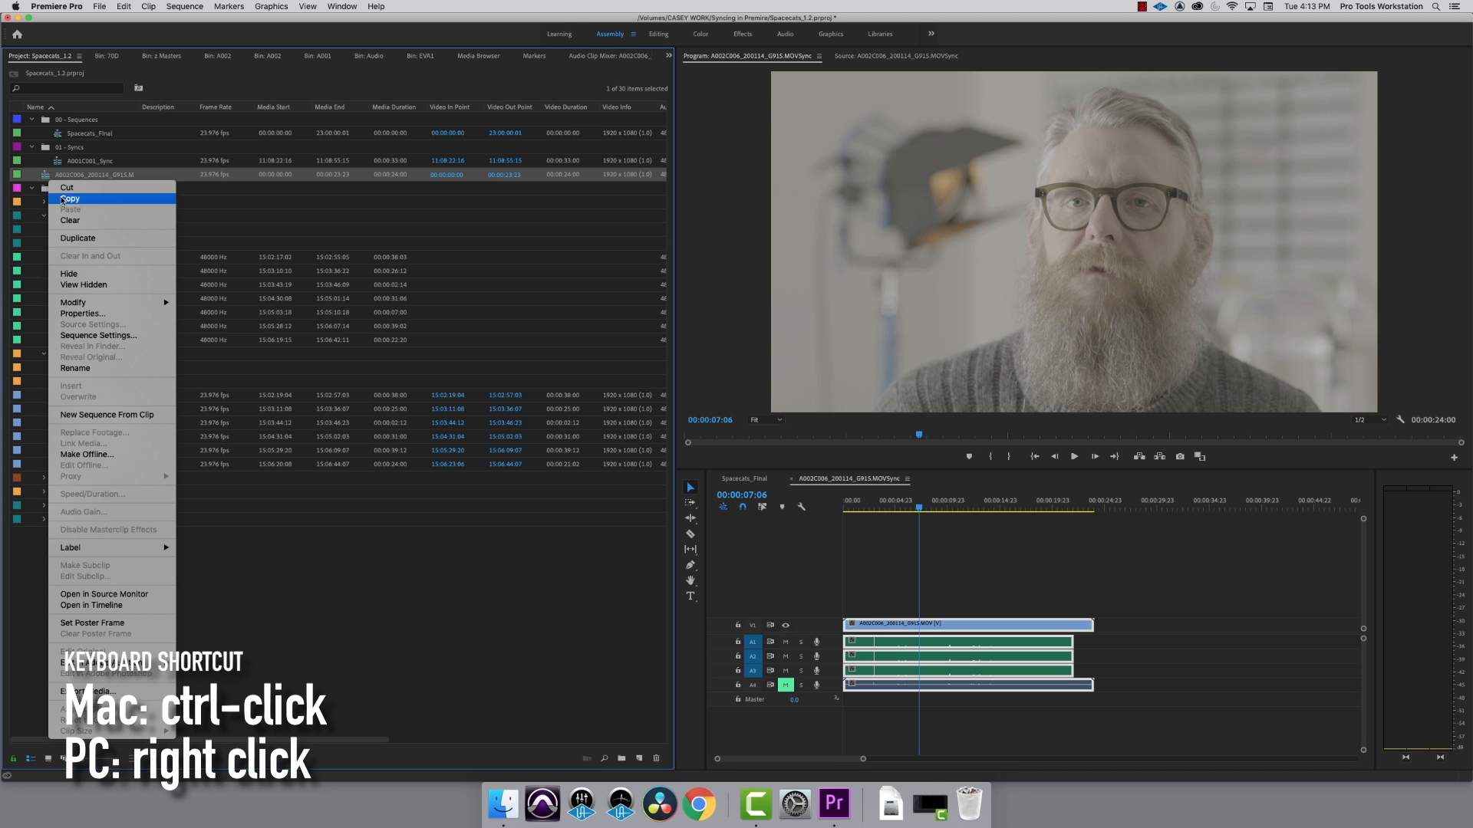
mouse_move(73, 302)
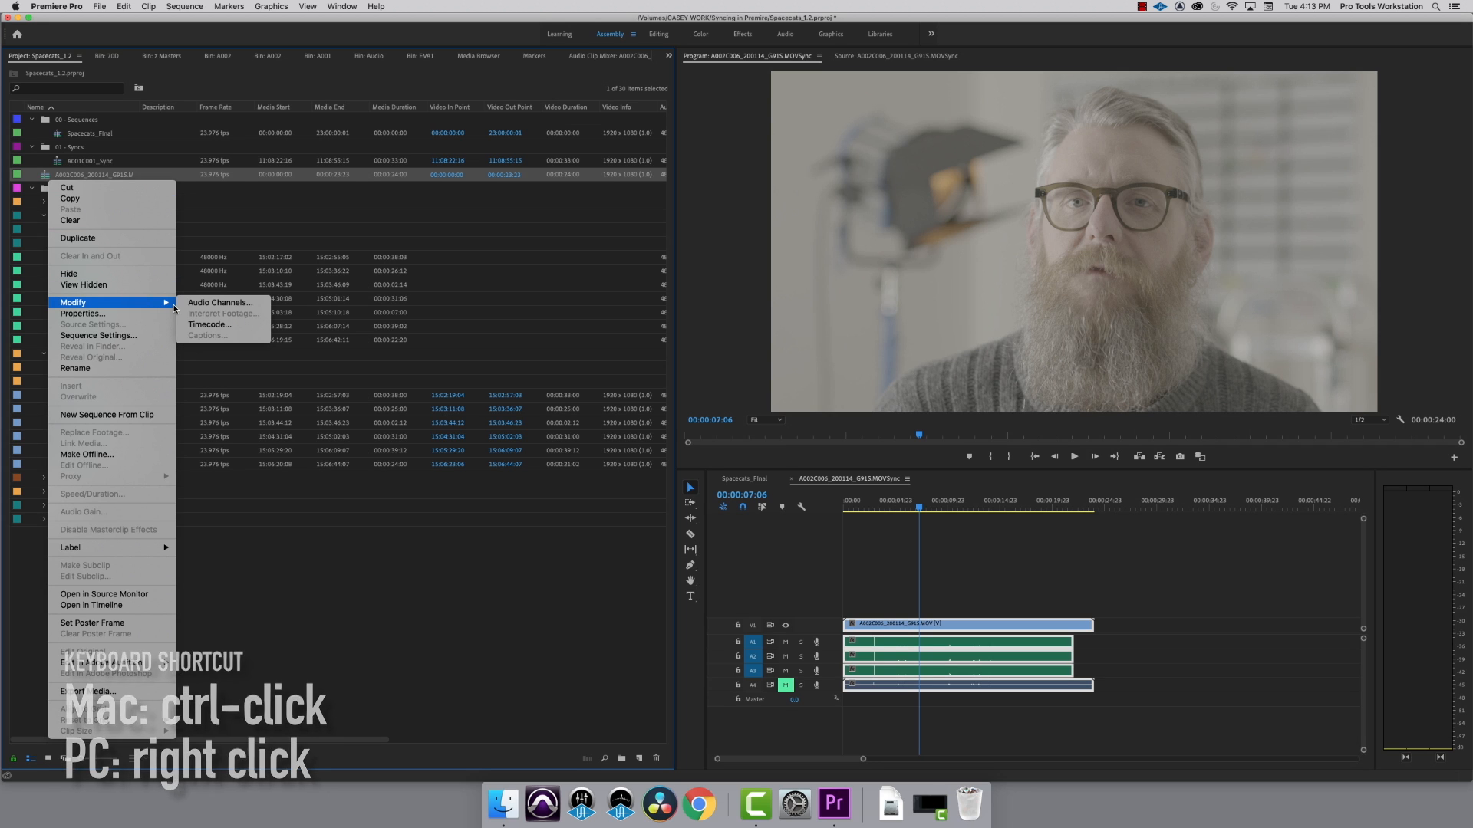
click(219, 302)
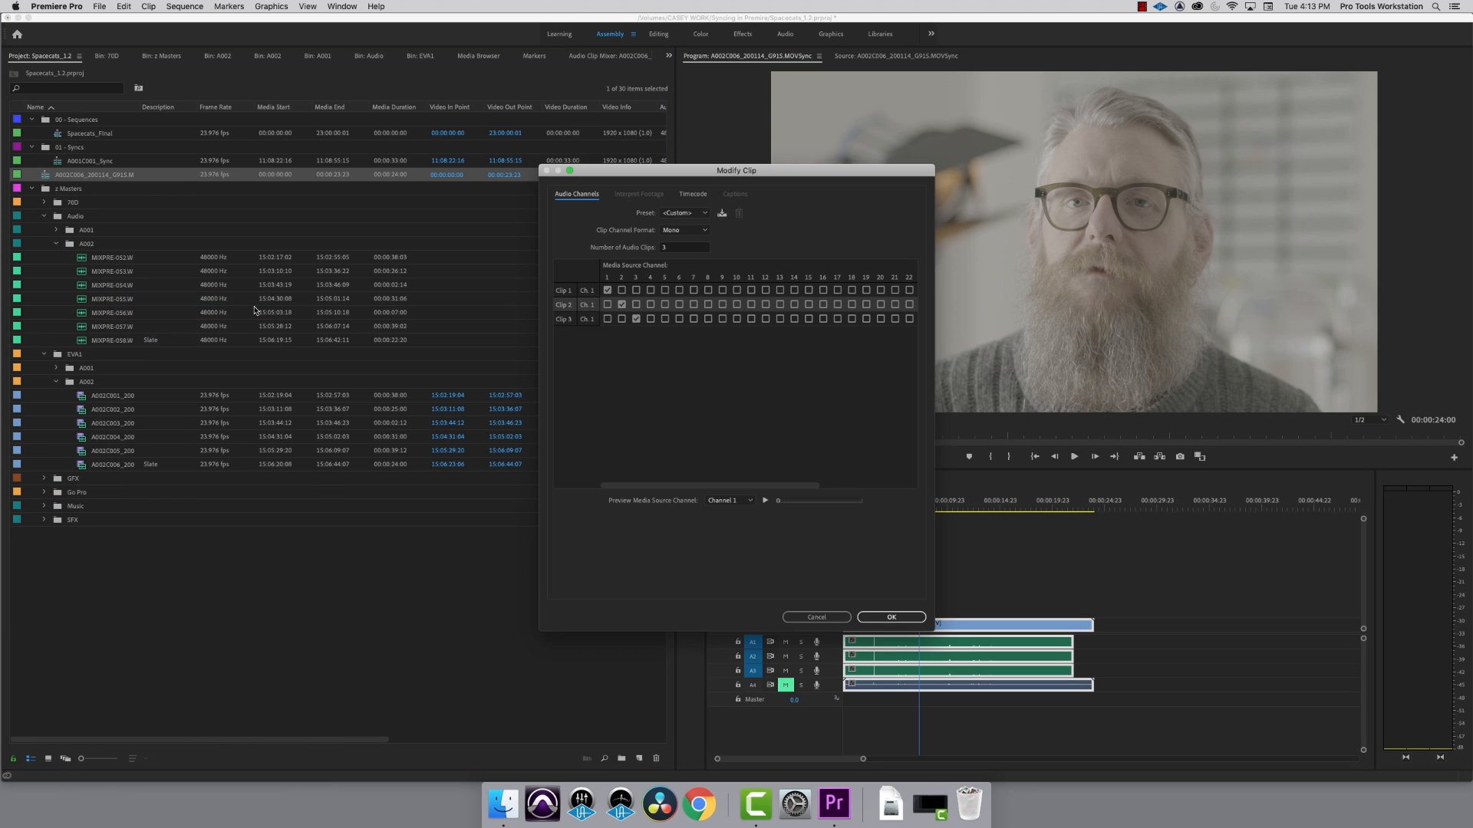
click(684, 247)
text(1)
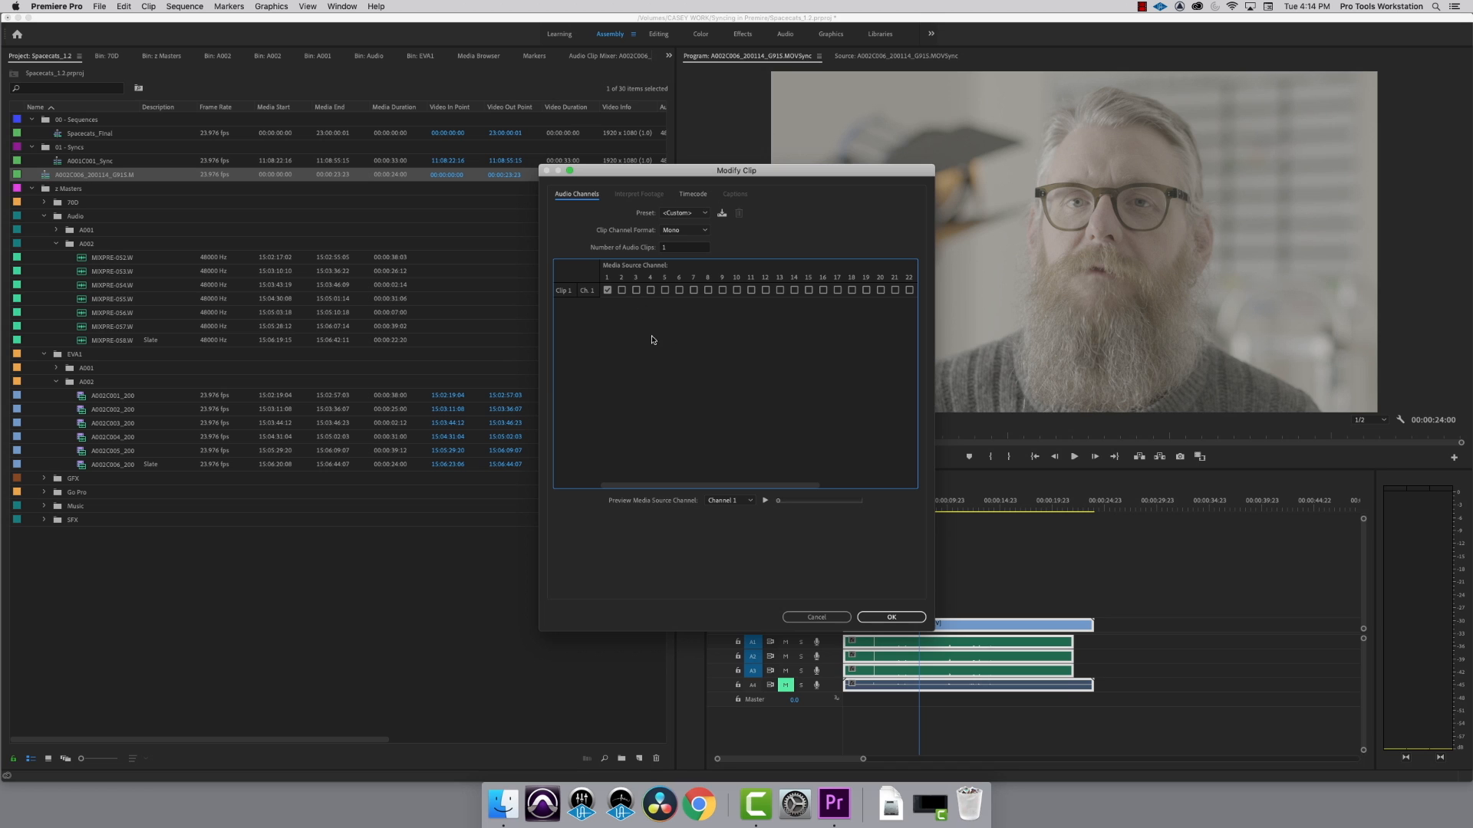
click(635, 290)
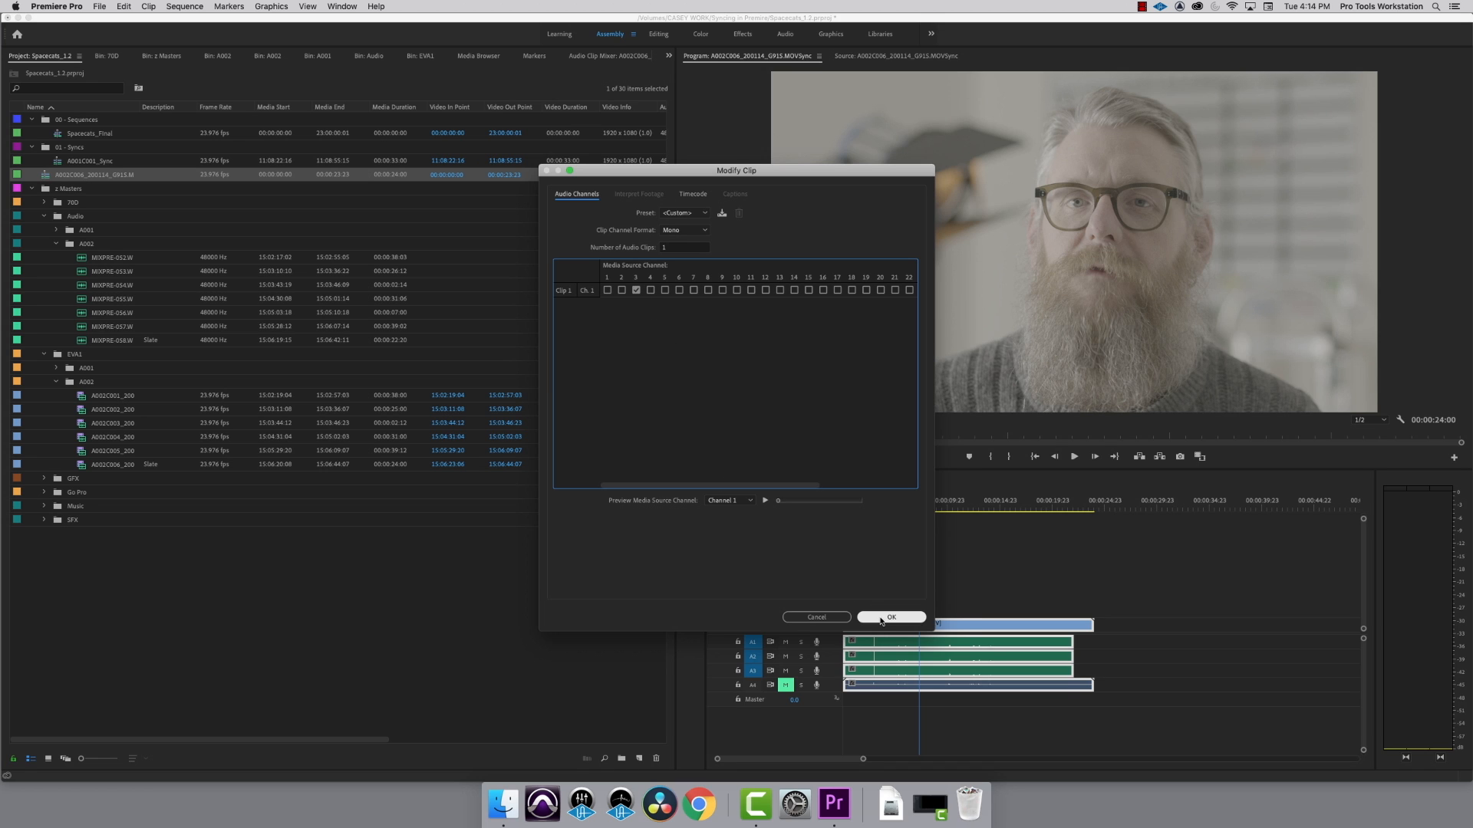
click(892, 617)
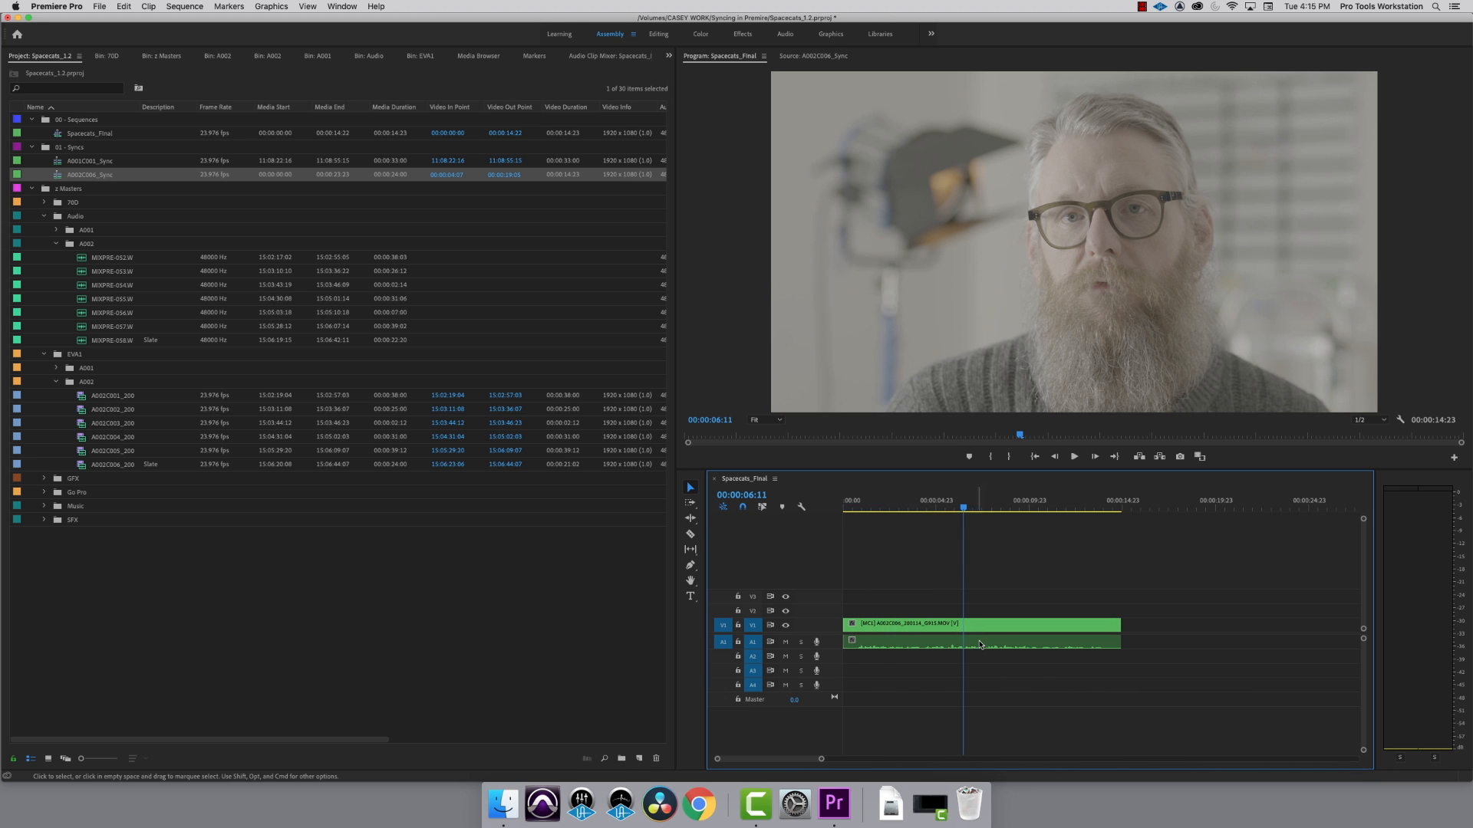
mouse_move(976, 646)
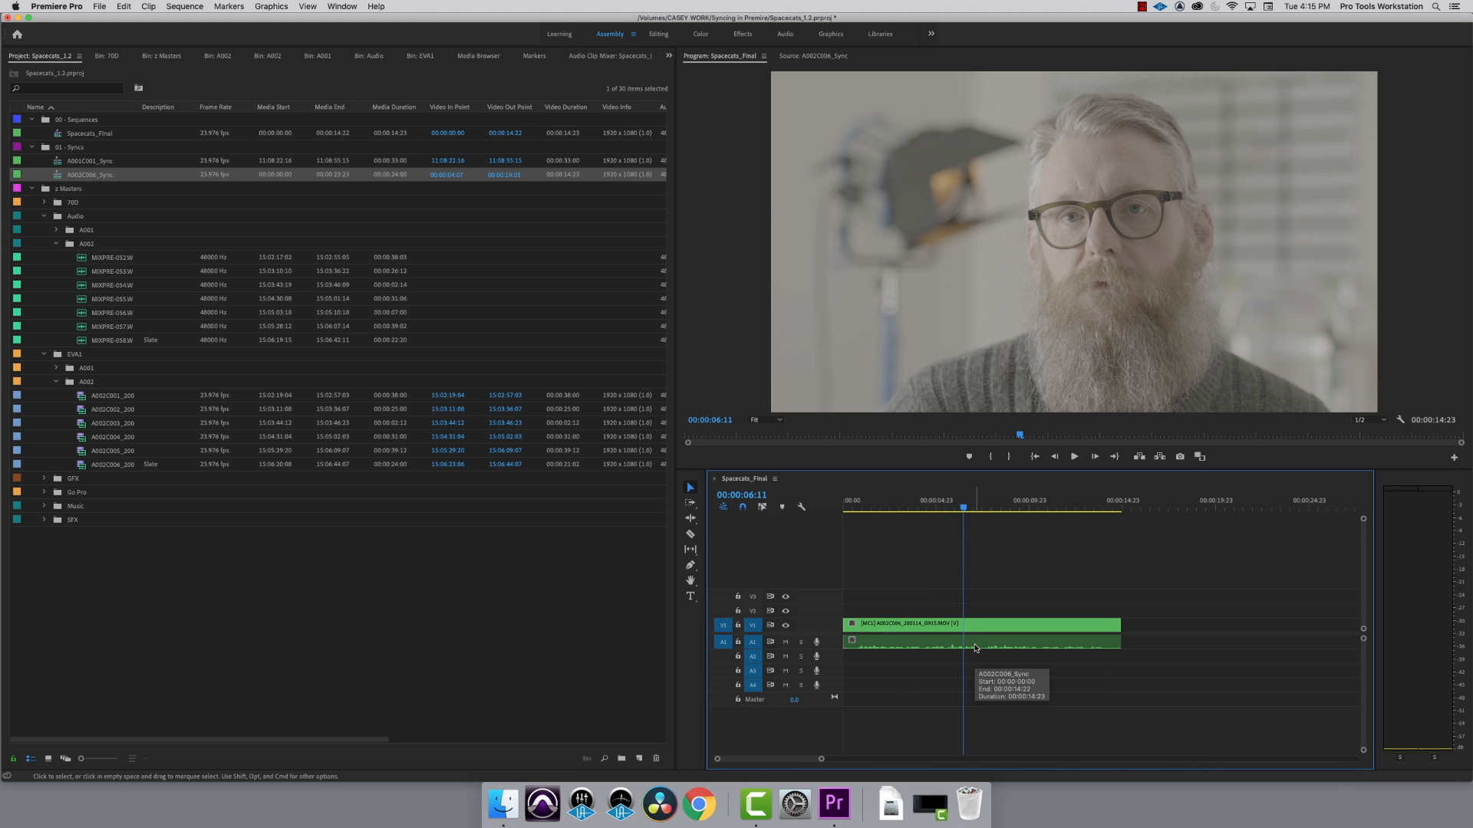